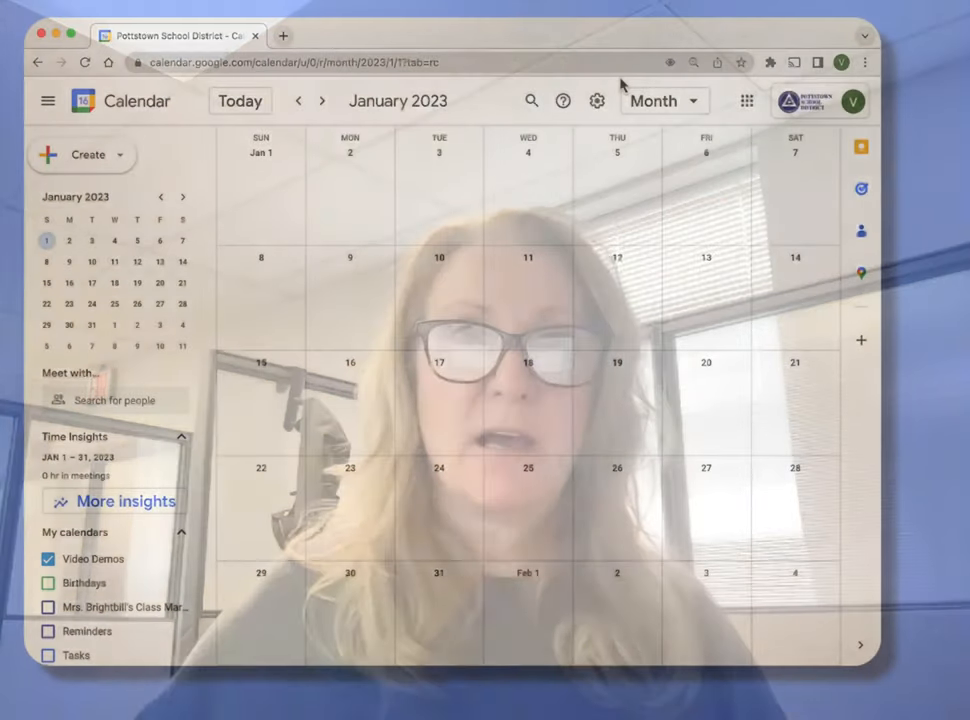
Step: Dismiss the scheduling trial offer and enable appointment schedules instead of slots in Settings
click(80, 154)
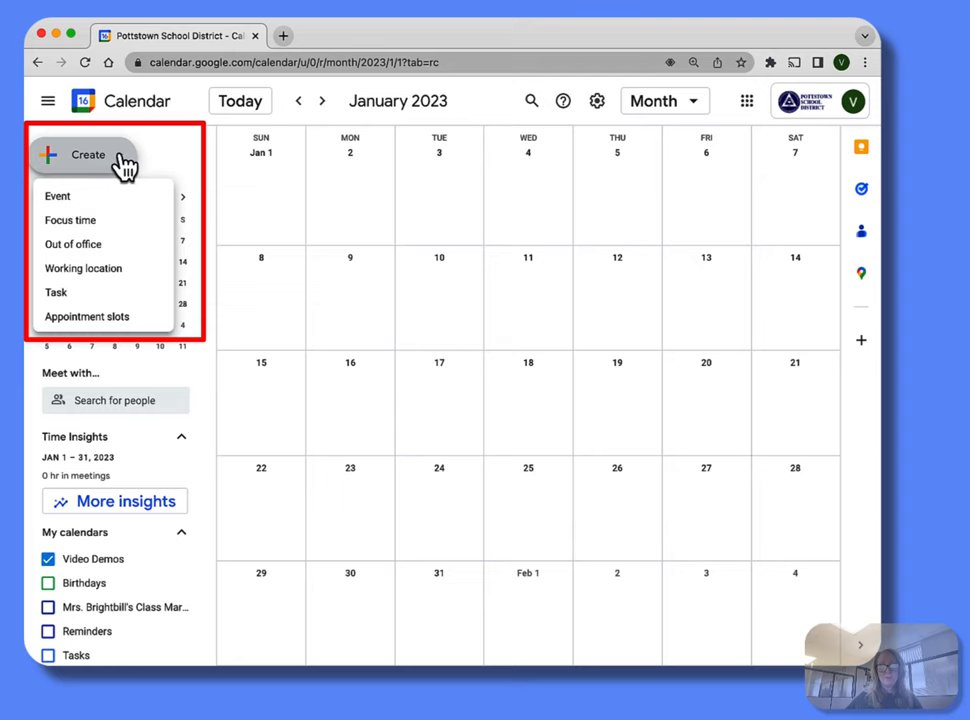
mouse_move(87, 317)
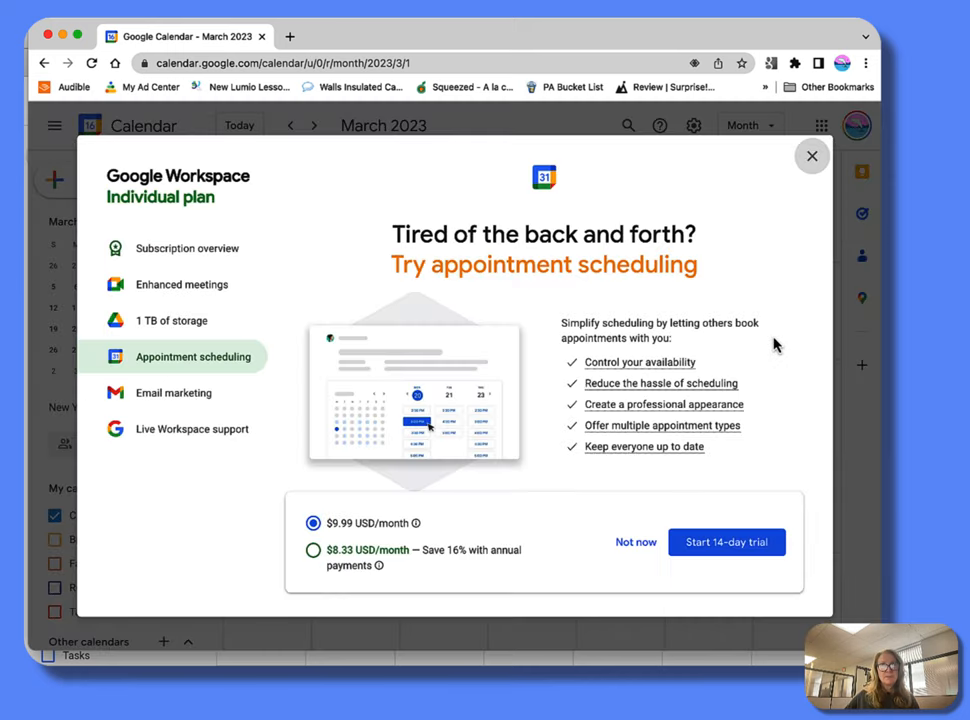
mouse_move(805, 287)
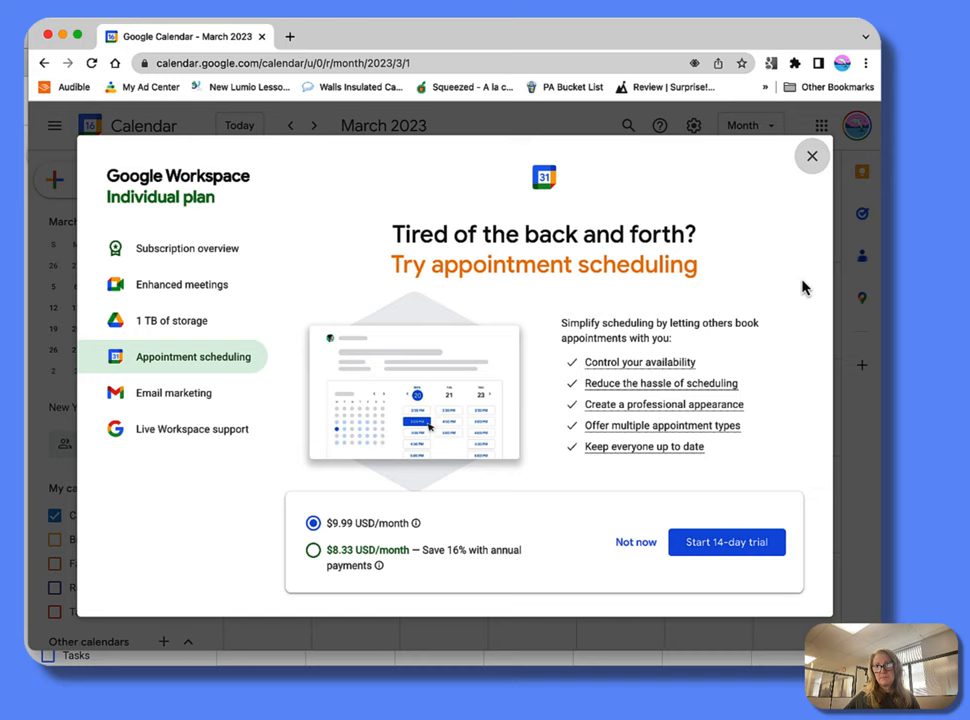
click(811, 156)
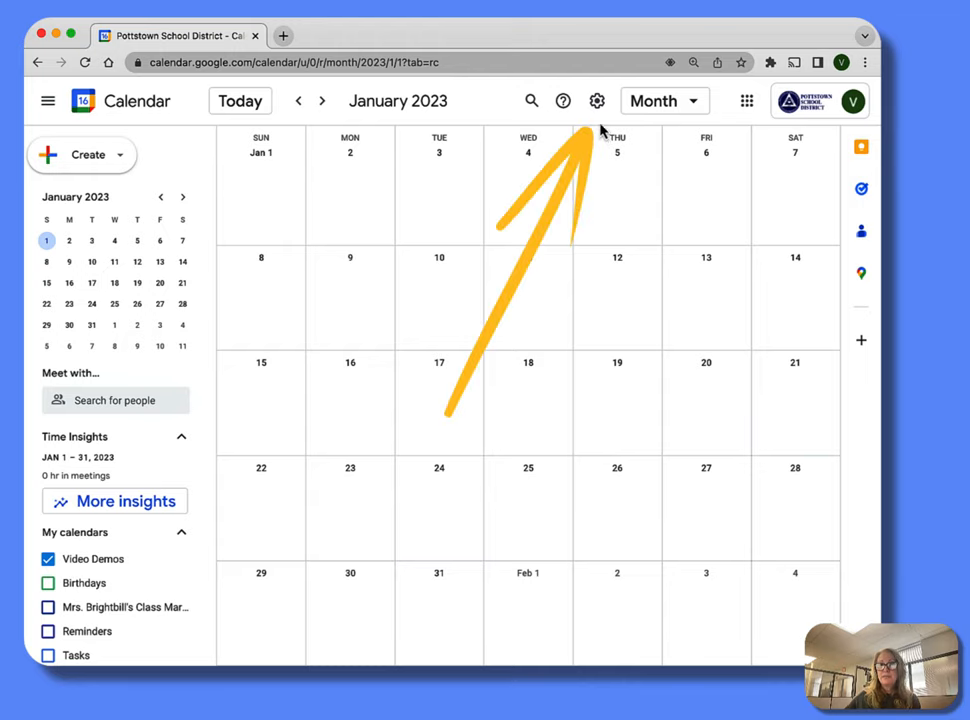
click(597, 100)
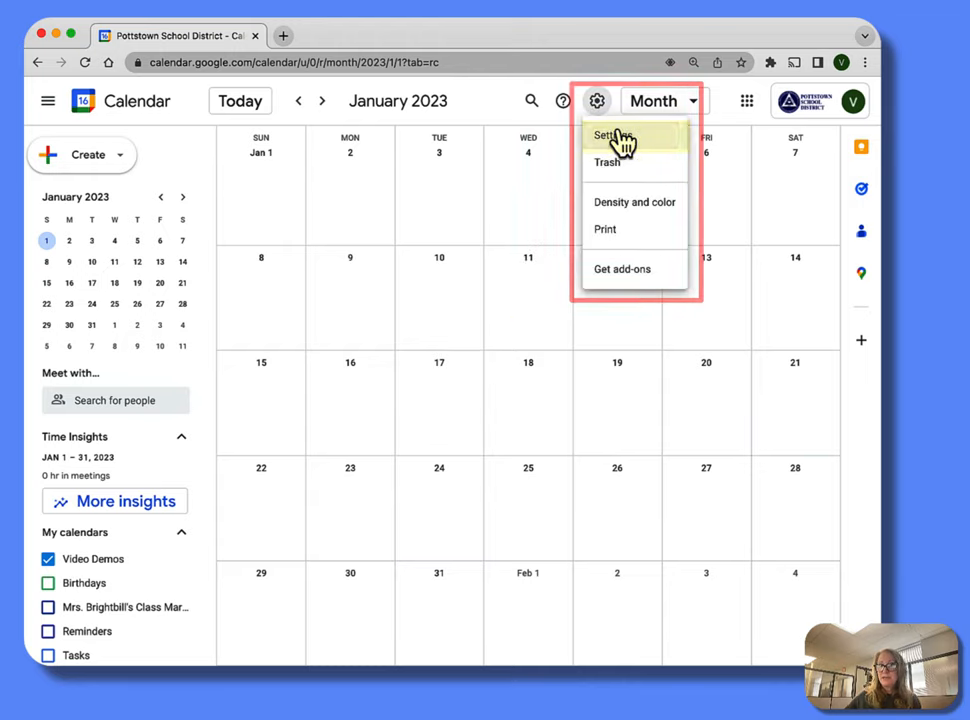
click(614, 135)
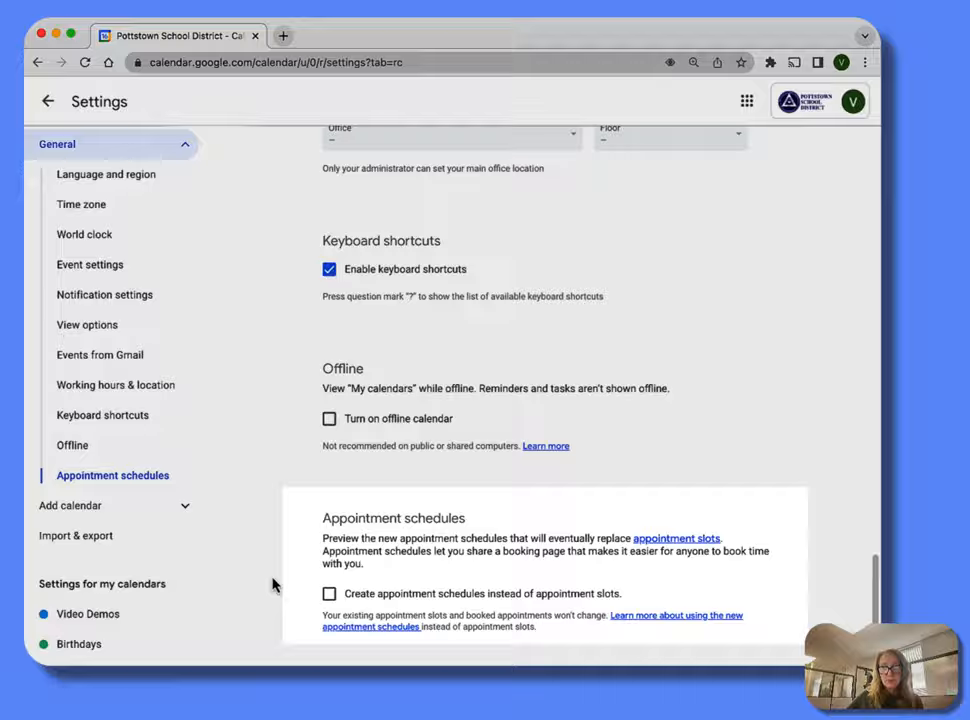
click(329, 593)
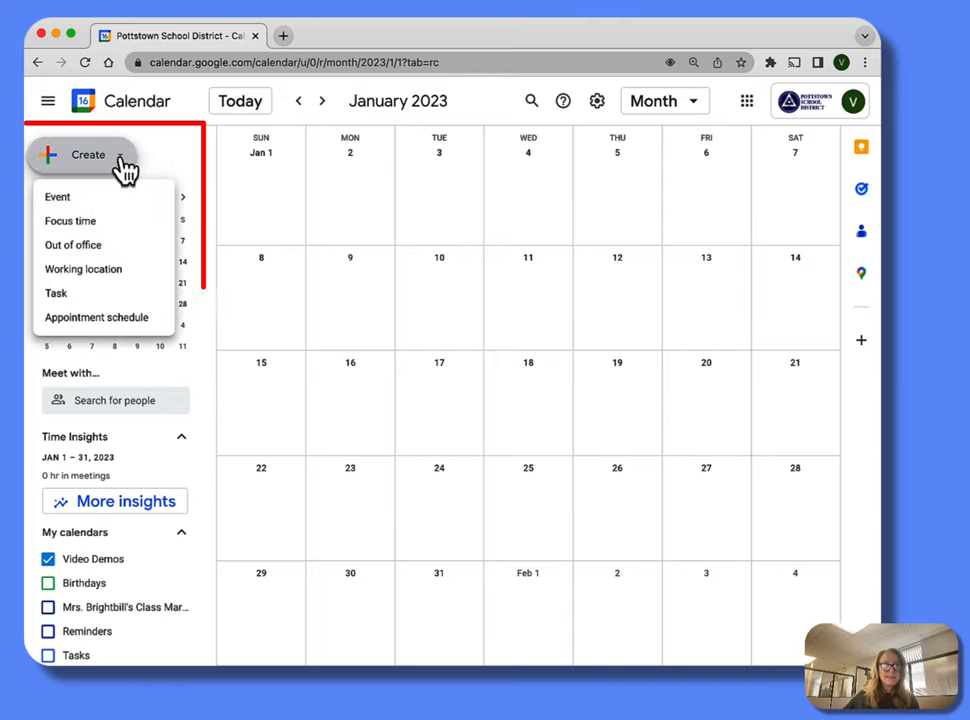
mouse_move(97, 317)
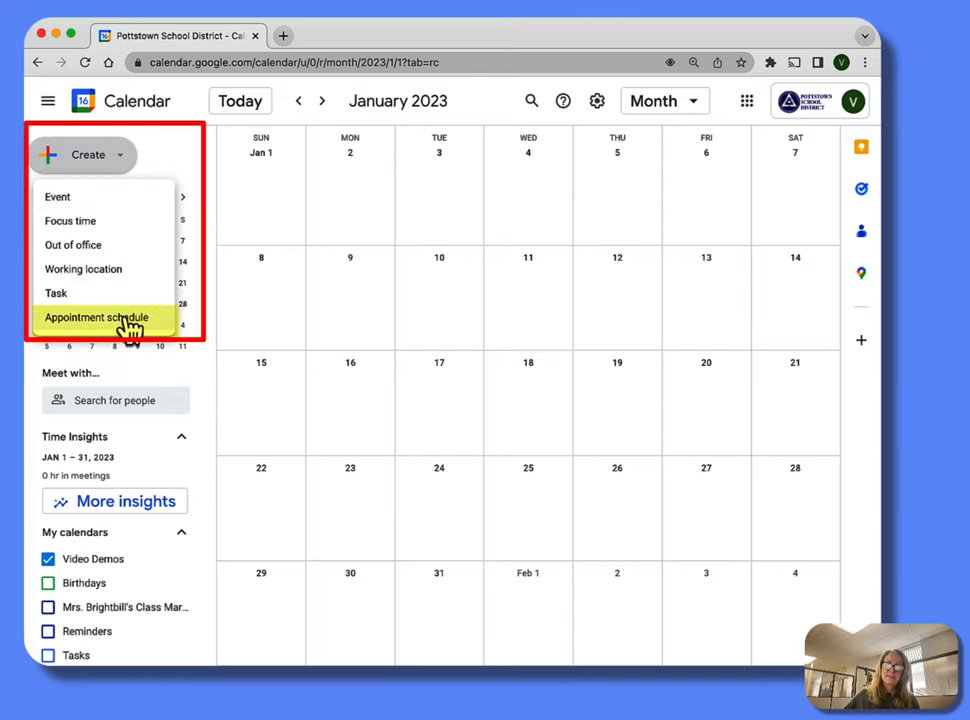
Step: Start a new untitled appointment schedule from the Create menu
click(98, 317)
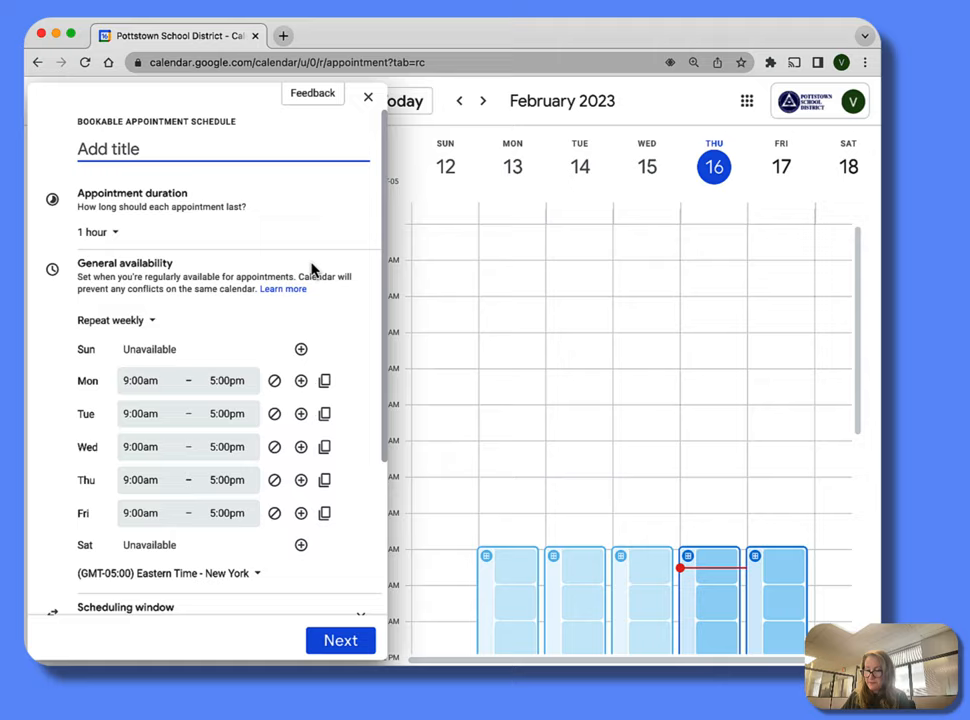
Step: Title the schedule 'Parent Conferences' with 45-minute appointments repeating weekly
text(Parent Conferences)
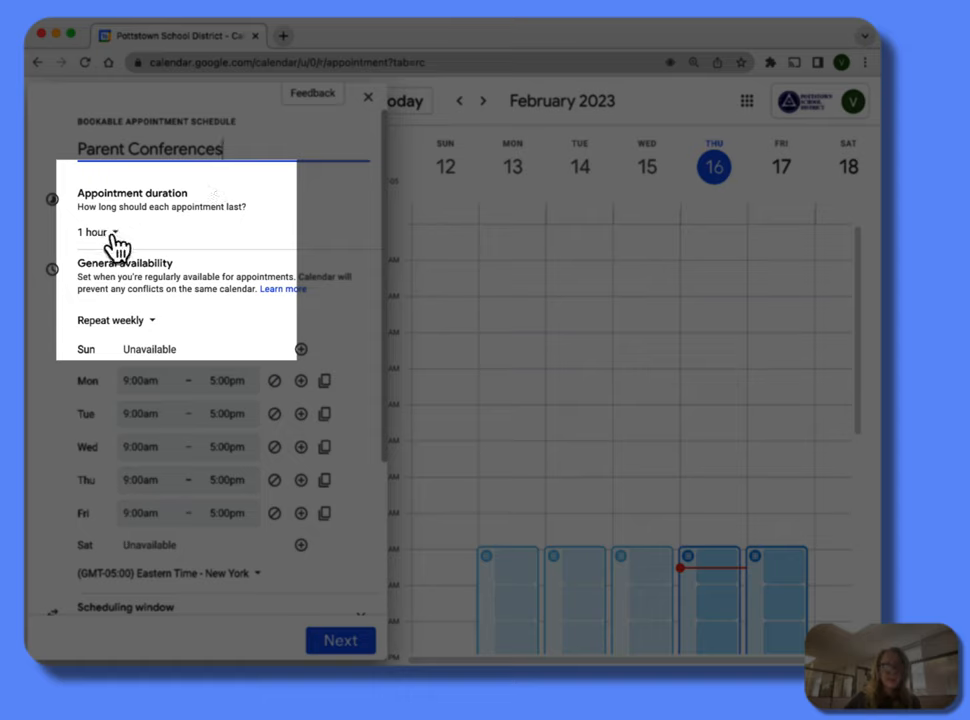
click(92, 231)
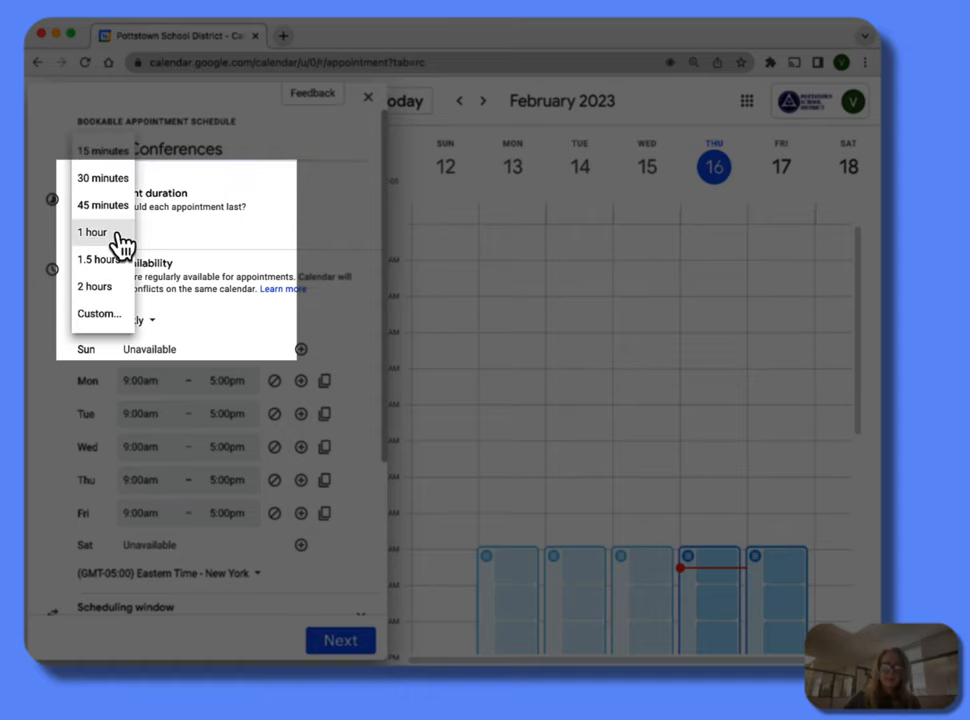
mouse_move(103, 205)
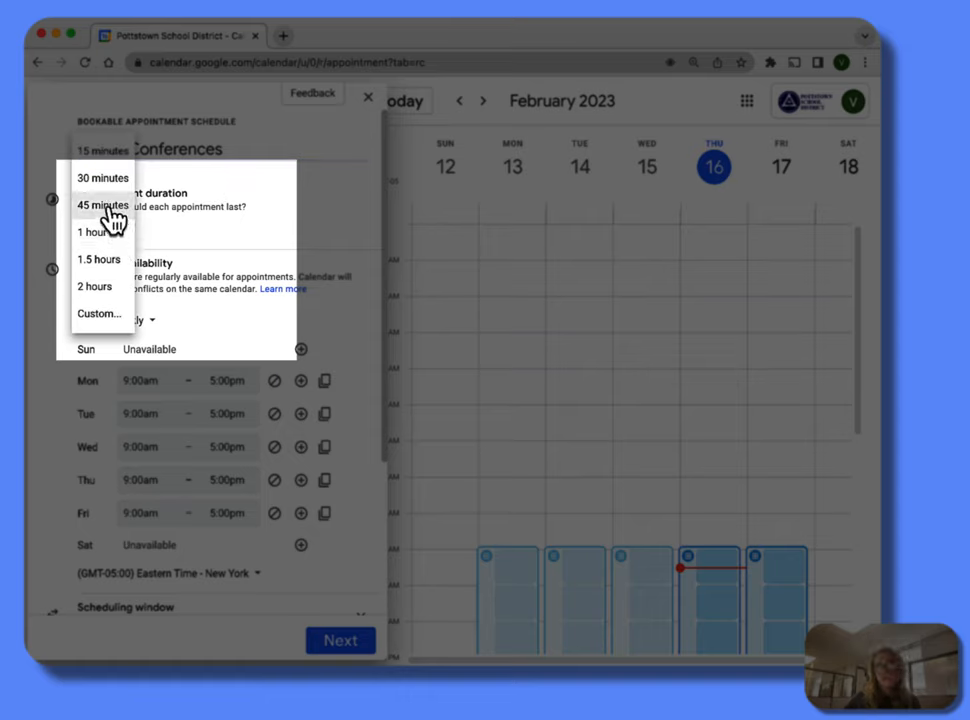
click(103, 205)
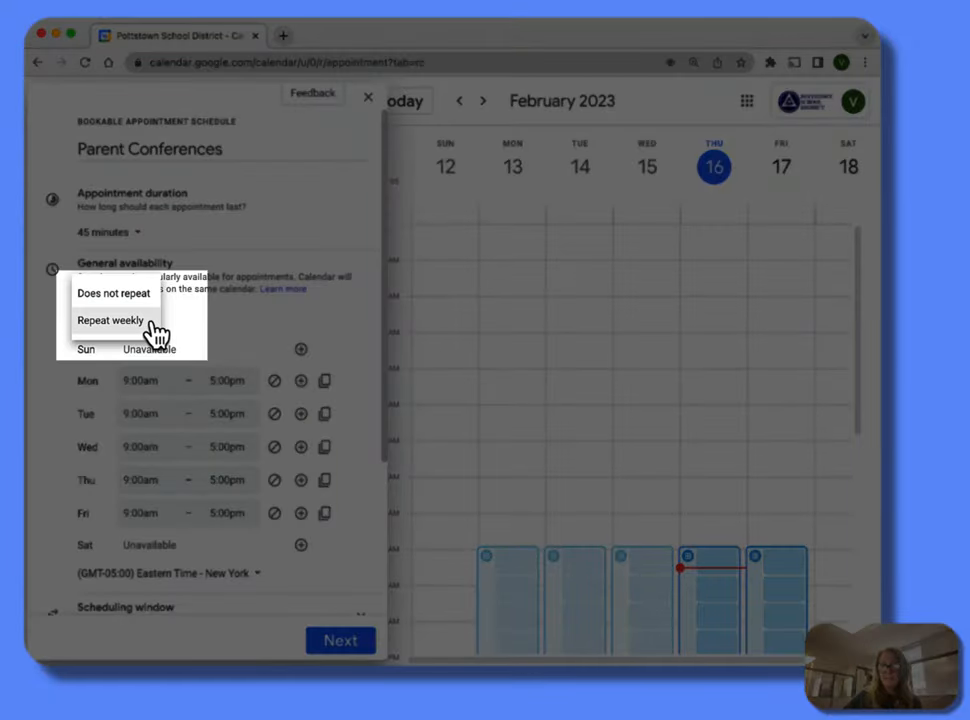
click(111, 320)
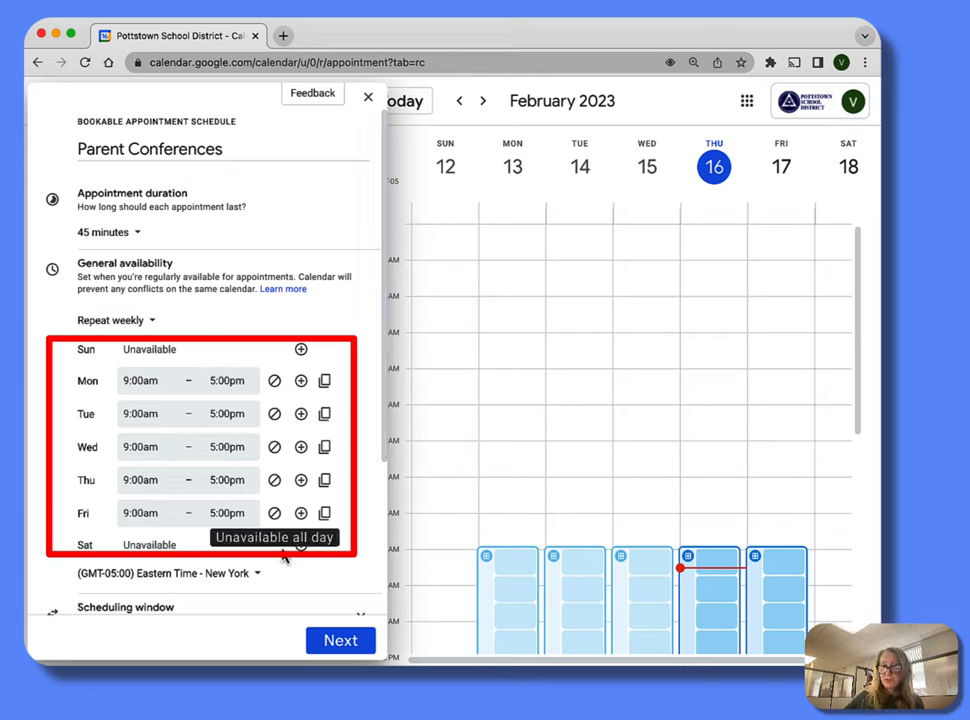
Step: Mark Friday, Thursday, Monday and Tuesday unavailable, leaving only Wednesday
click(274, 513)
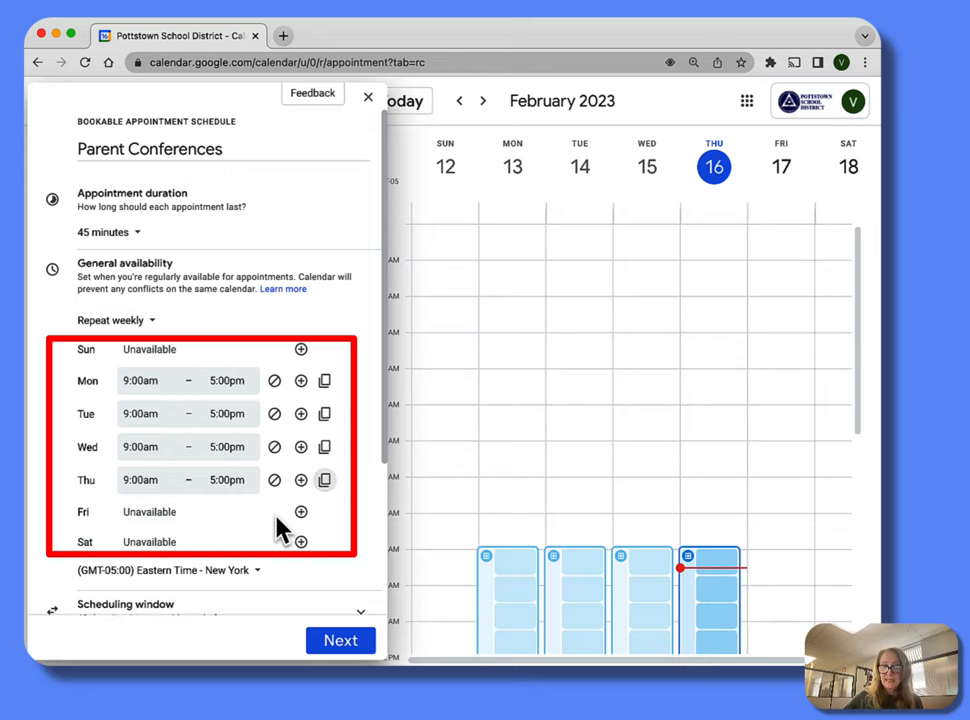
click(274, 480)
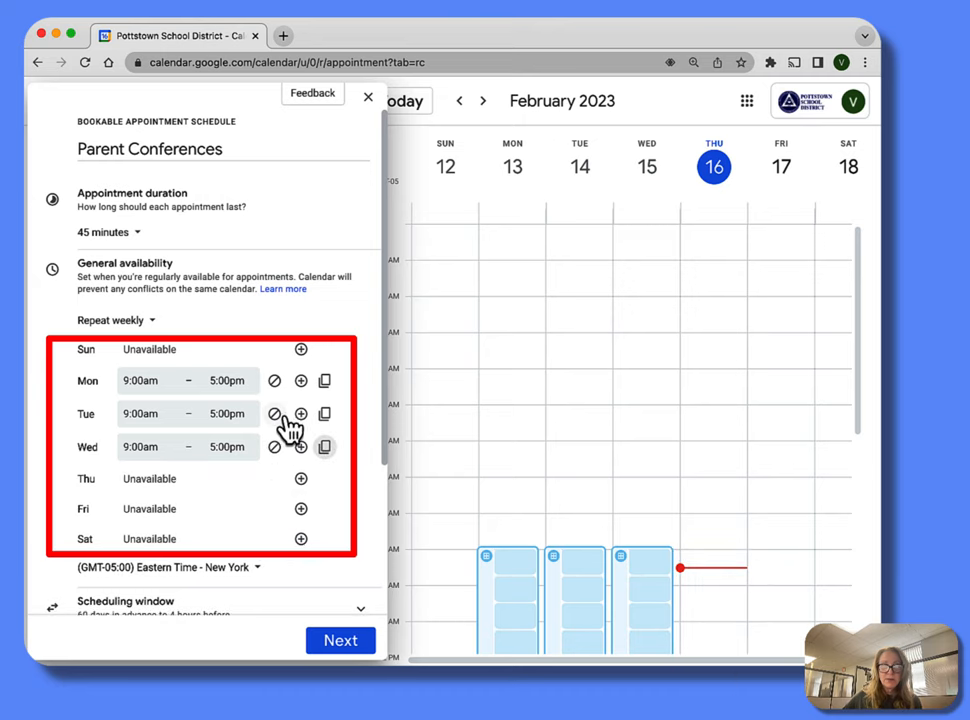
click(274, 380)
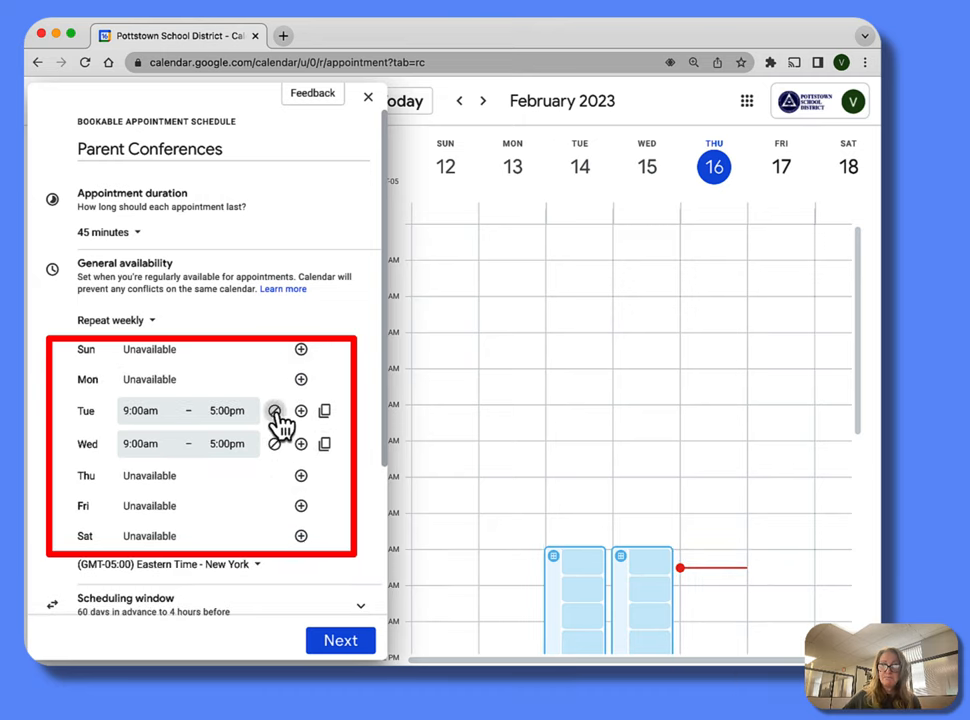
click(275, 411)
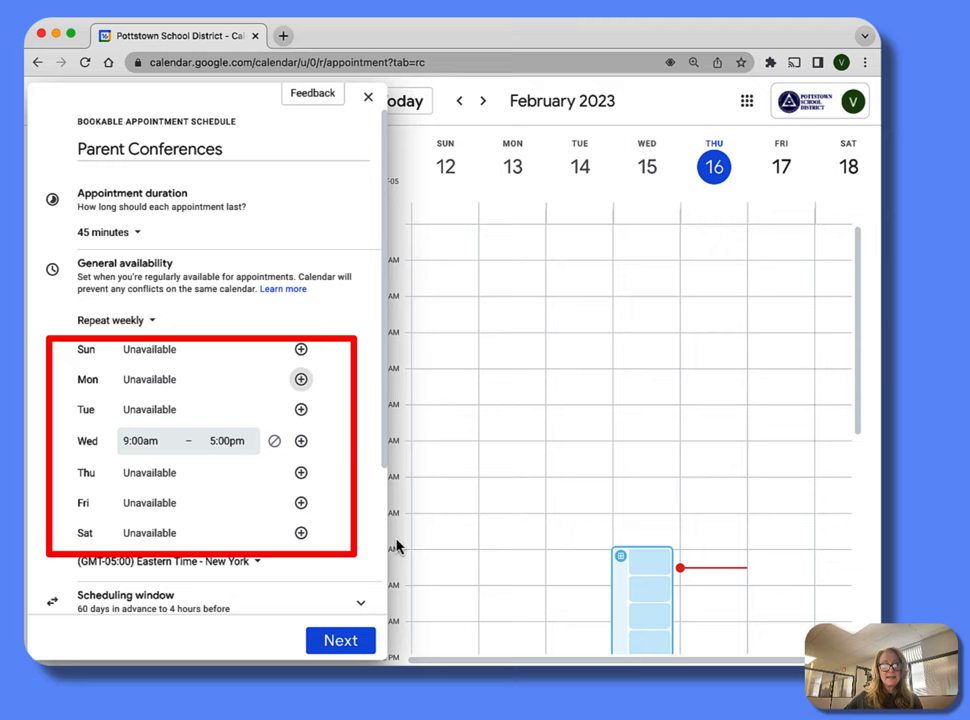
mouse_move(181, 456)
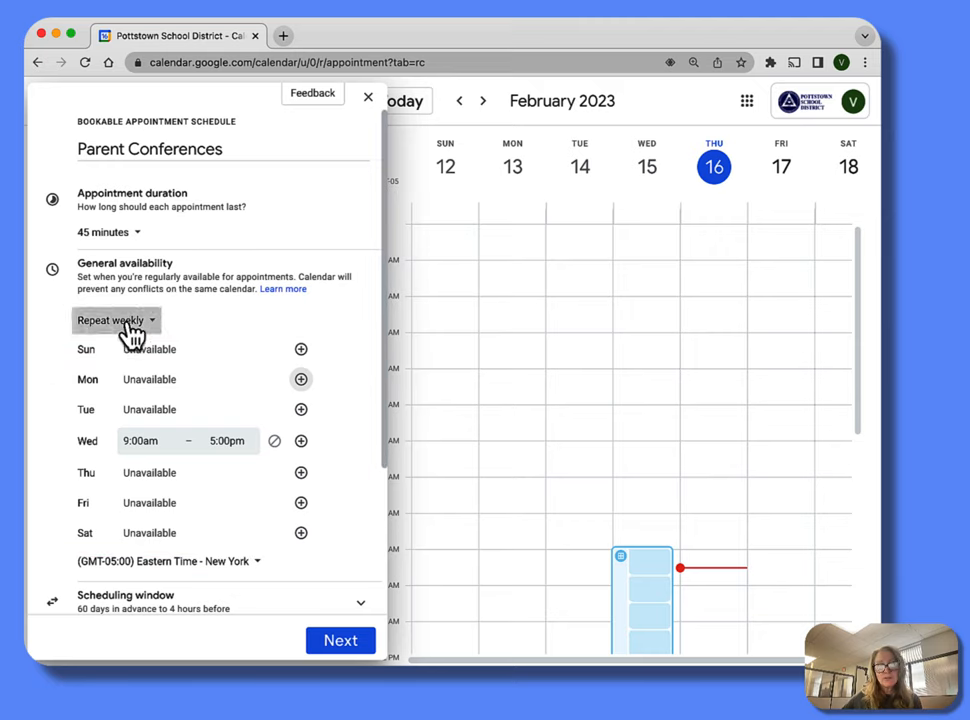
Step: Switch availability to non-repeating dates Feb 20, 21 and 23, 2023
click(115, 320)
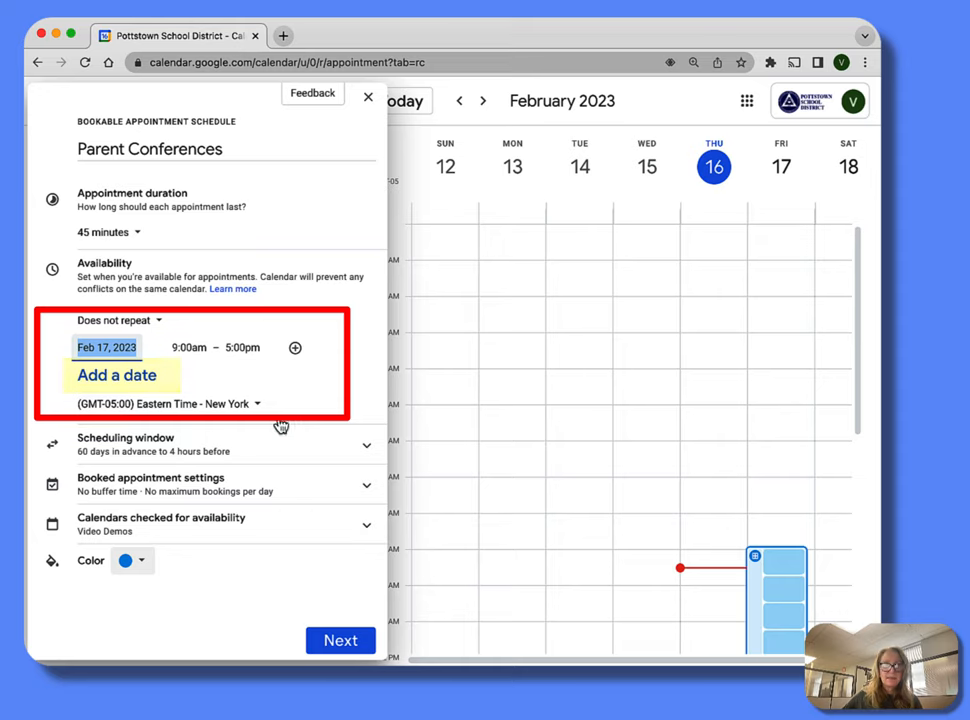
click(106, 347)
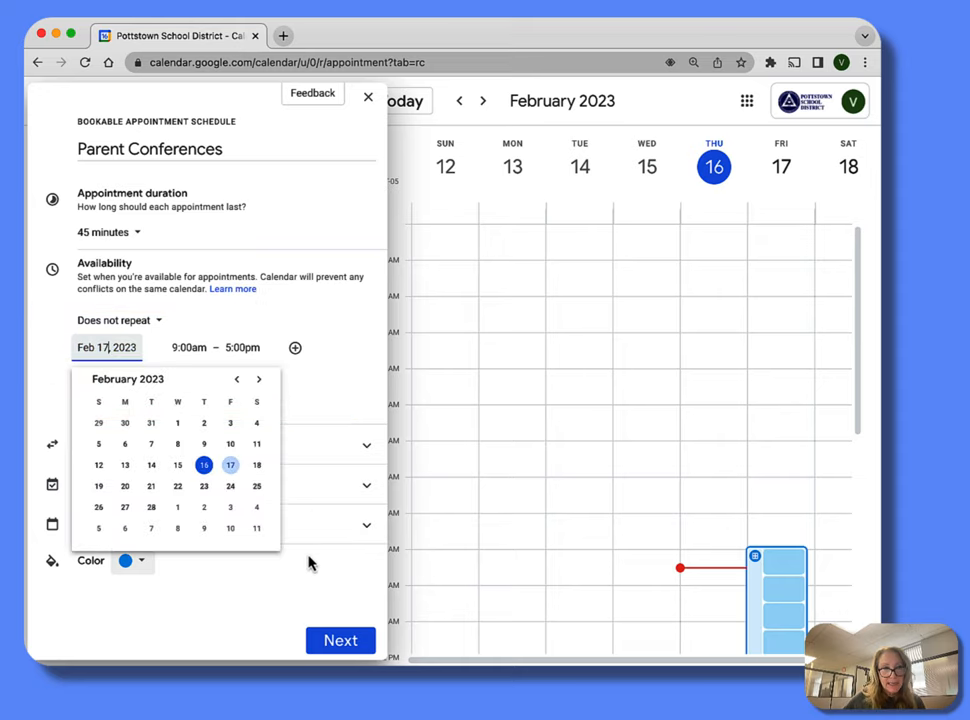
click(124, 465)
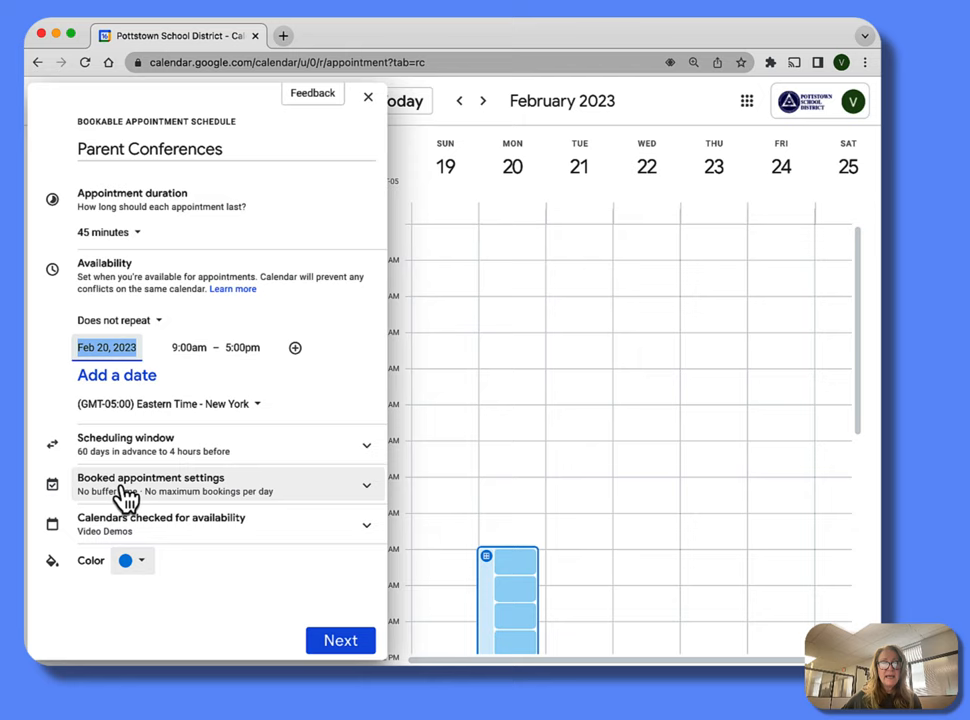
click(106, 347)
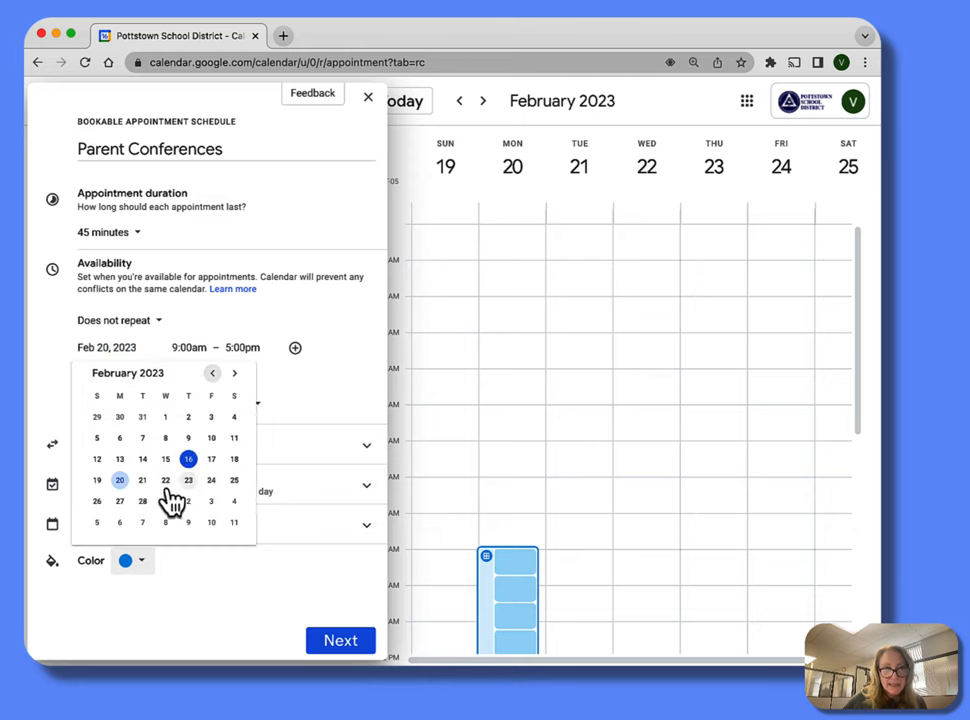
click(142, 480)
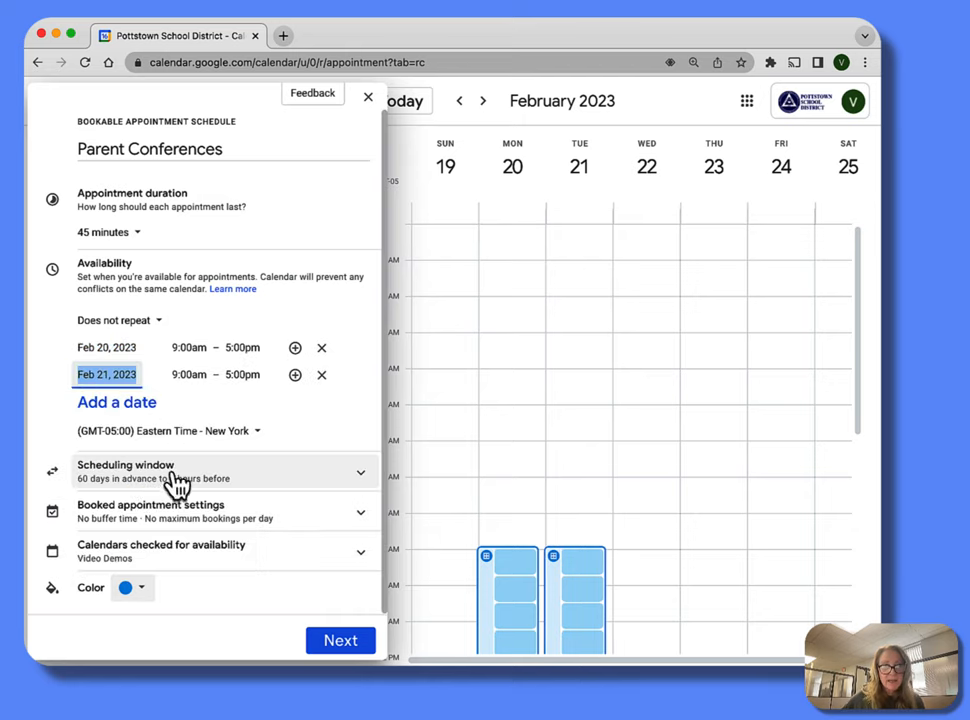
click(106, 374)
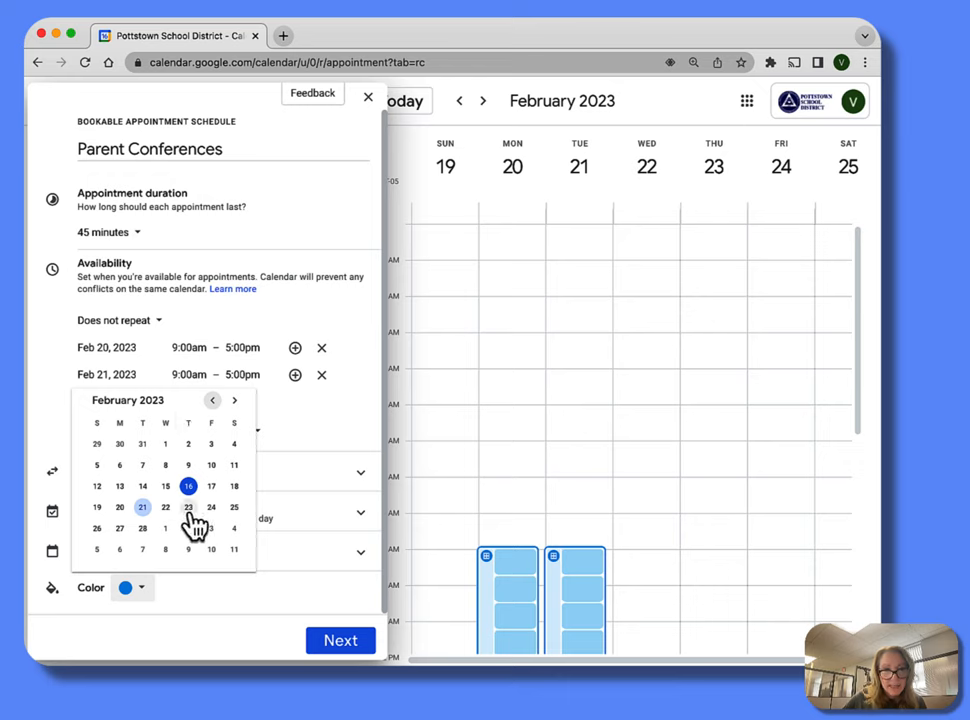
click(188, 507)
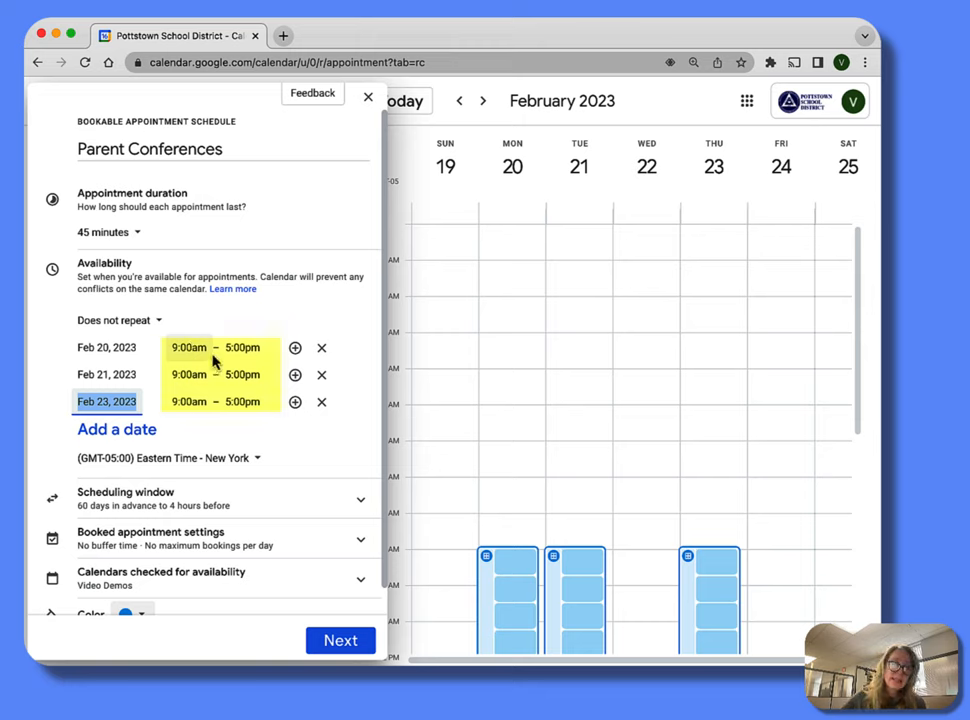
Step: Change Feb 20's availability to 10:00am–3:00pm
click(188, 347)
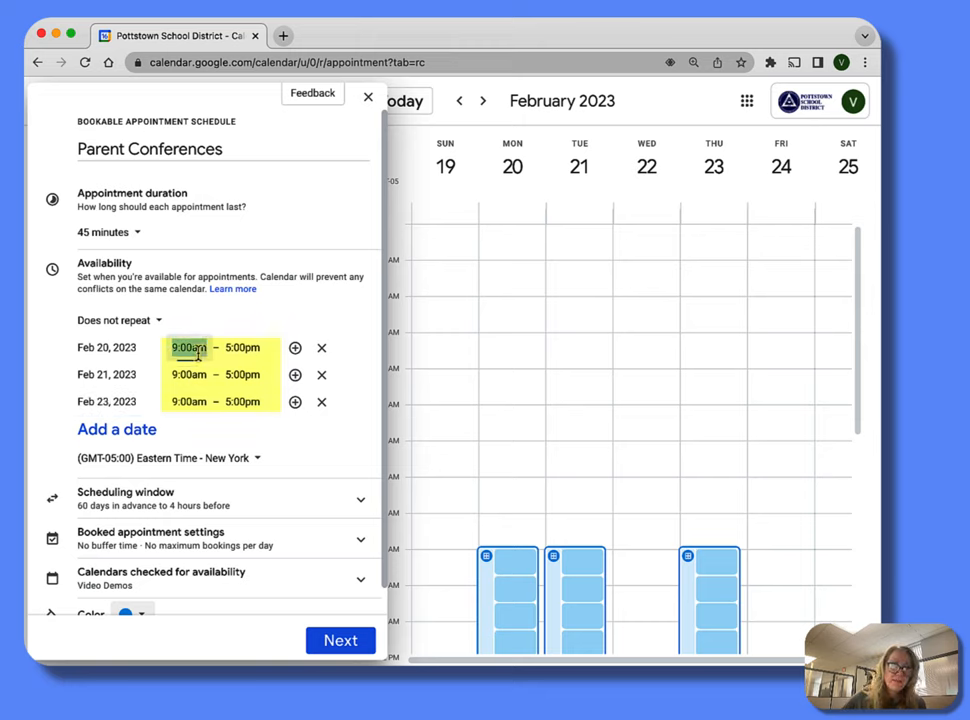
click(188, 347)
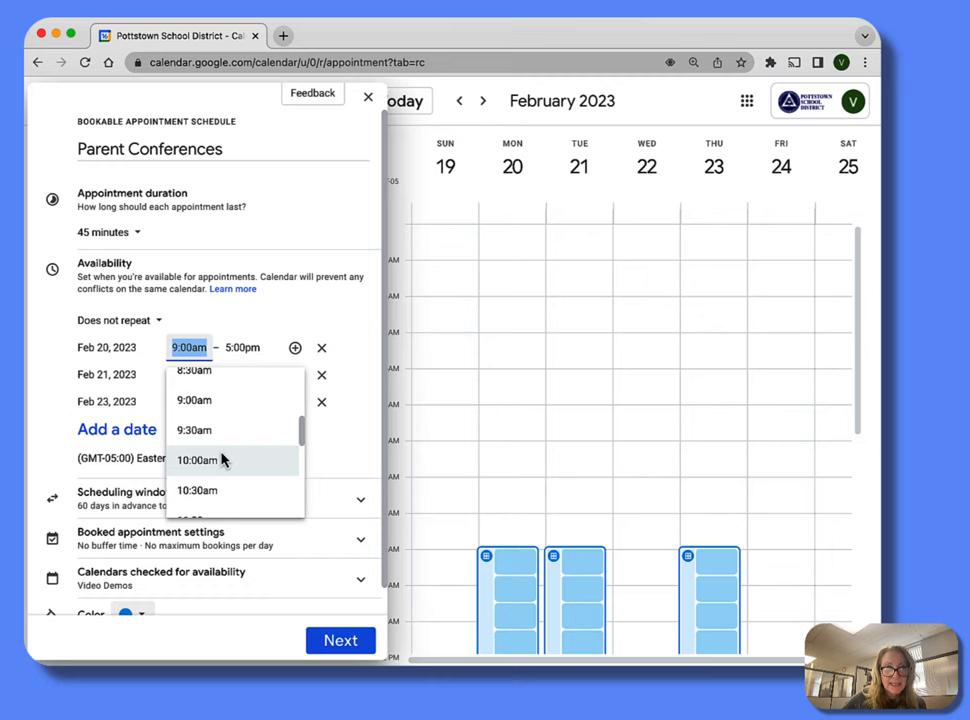
click(197, 460)
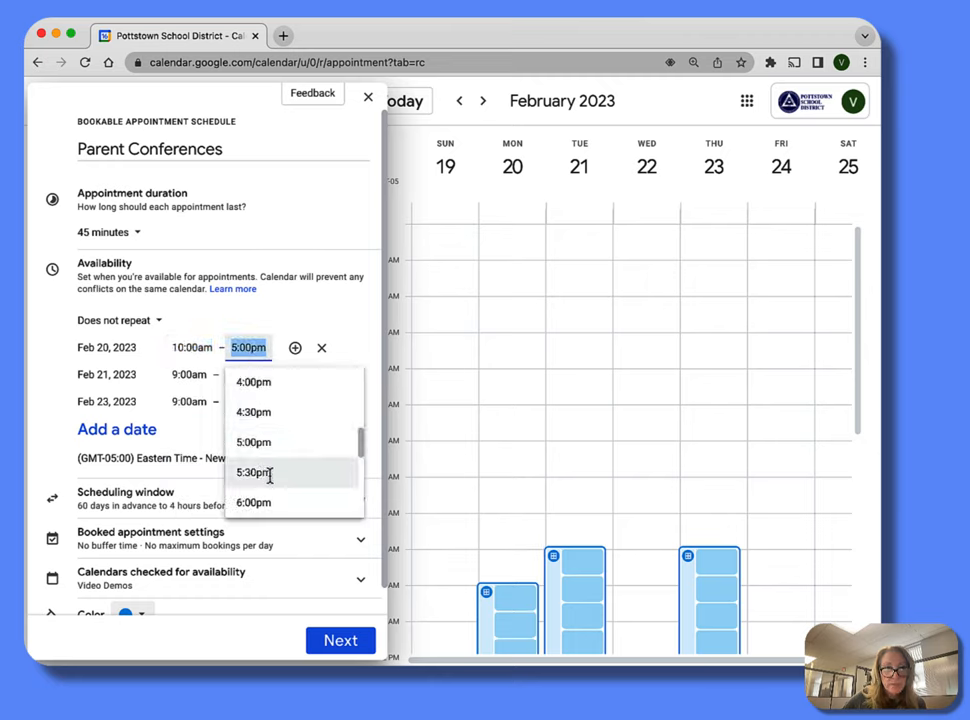
scroll(up, 3)
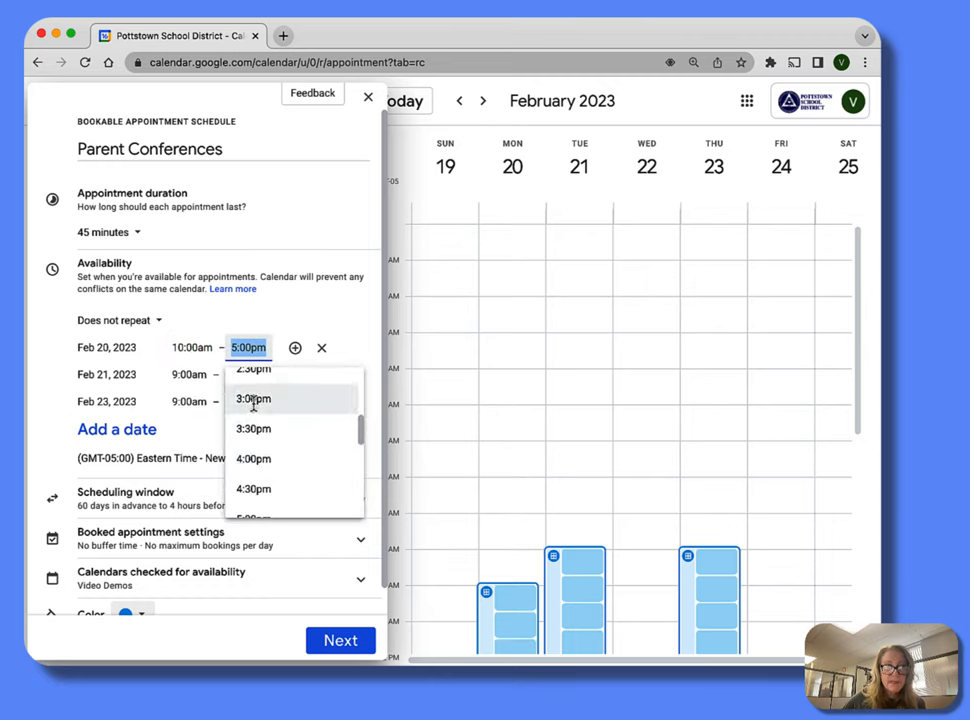
click(253, 398)
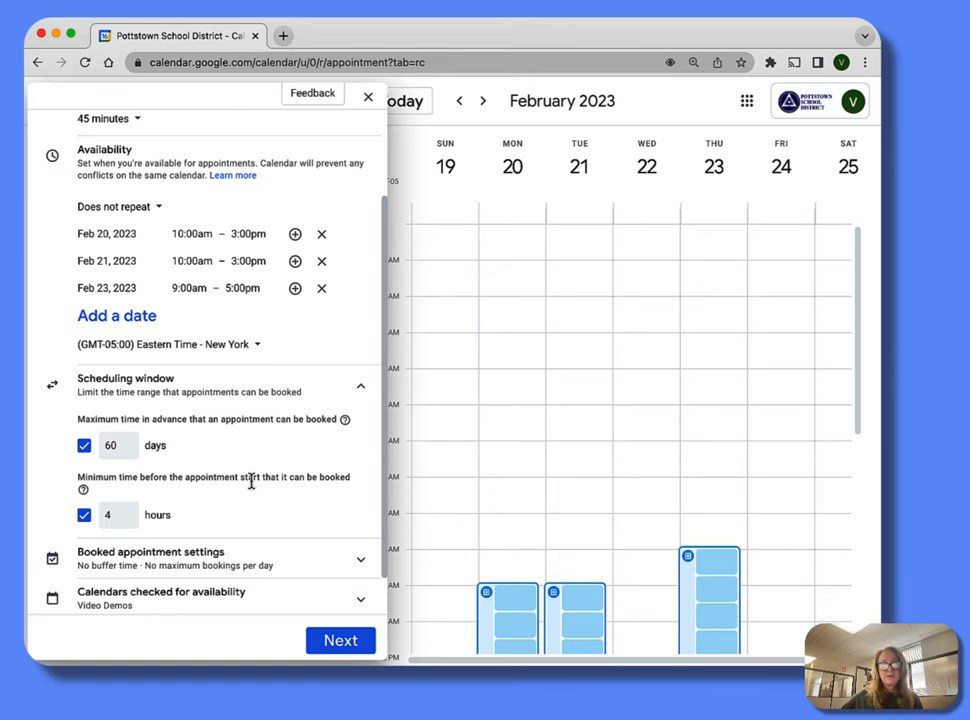
Step: Expand booked appointment settings and enable a 15-minute buffer time
scroll(down, 3)
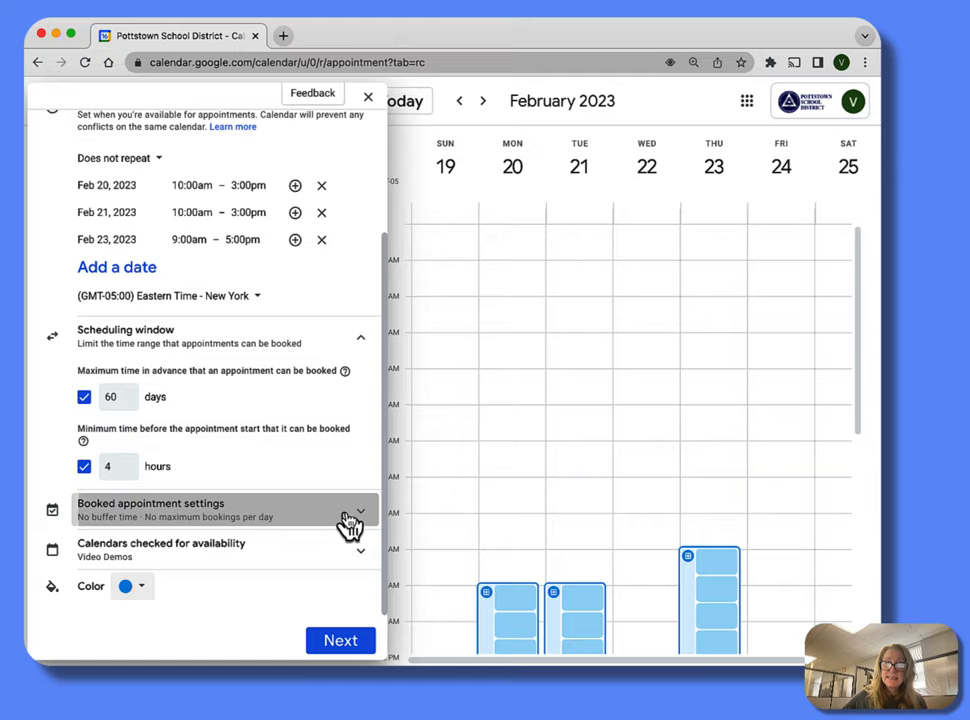
click(360, 513)
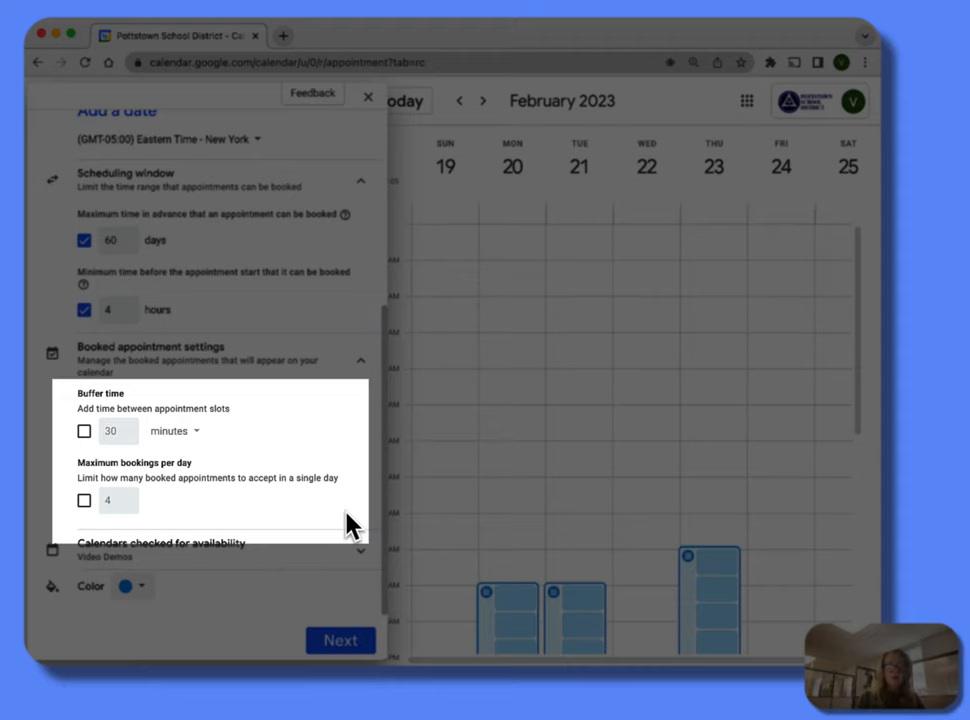
mouse_move(84, 431)
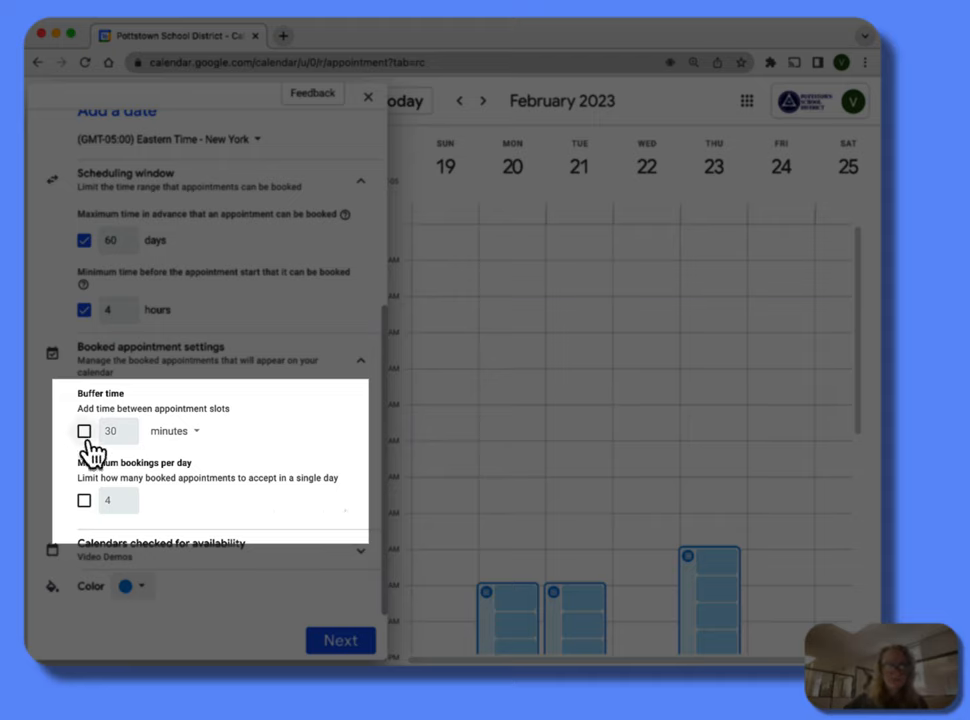
click(84, 431)
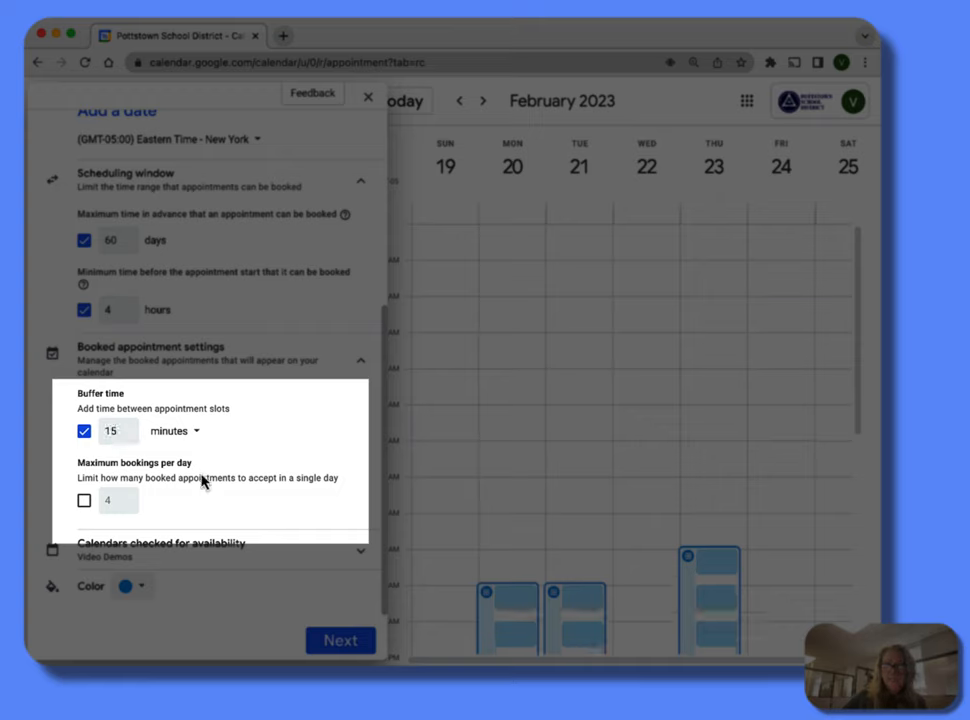
mouse_move(205, 500)
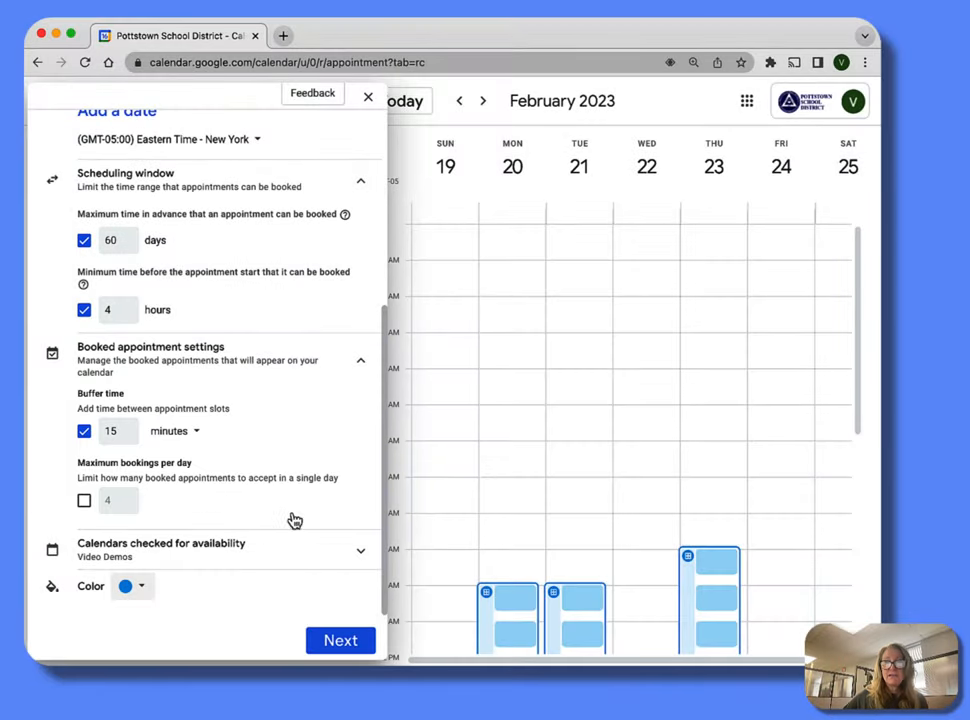
Step: Expand 'Calendars checked for availability' to see which calendars are checked for conflicts
click(360, 550)
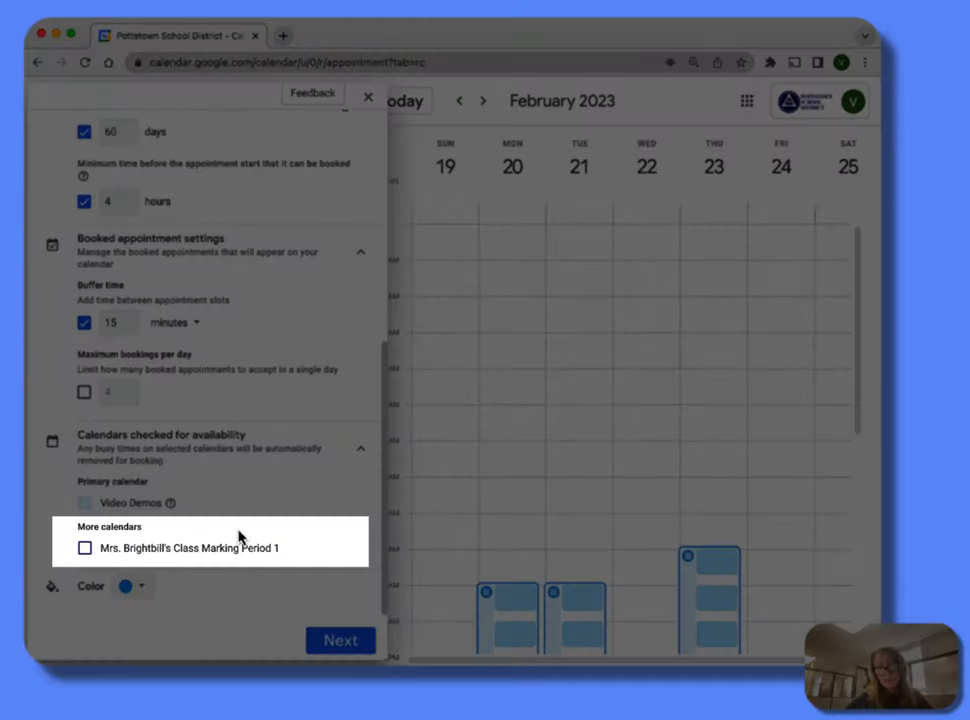
mouse_move(305, 554)
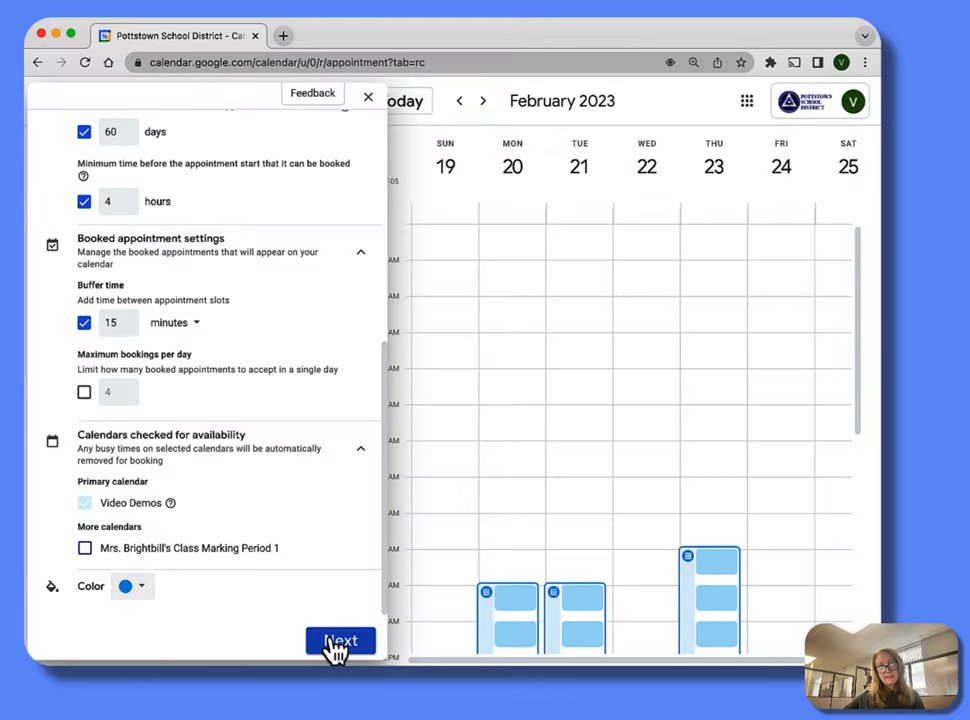
Step: On booking page details, choose Google Meet and describe it as 'Talk about your child'
click(340, 640)
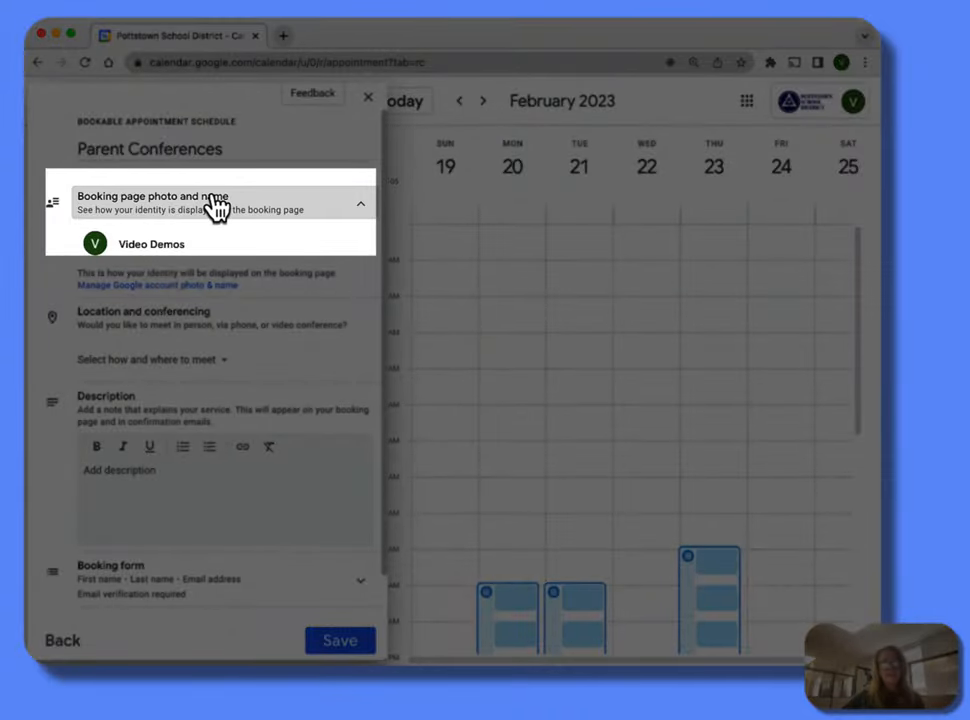
mouse_move(337, 245)
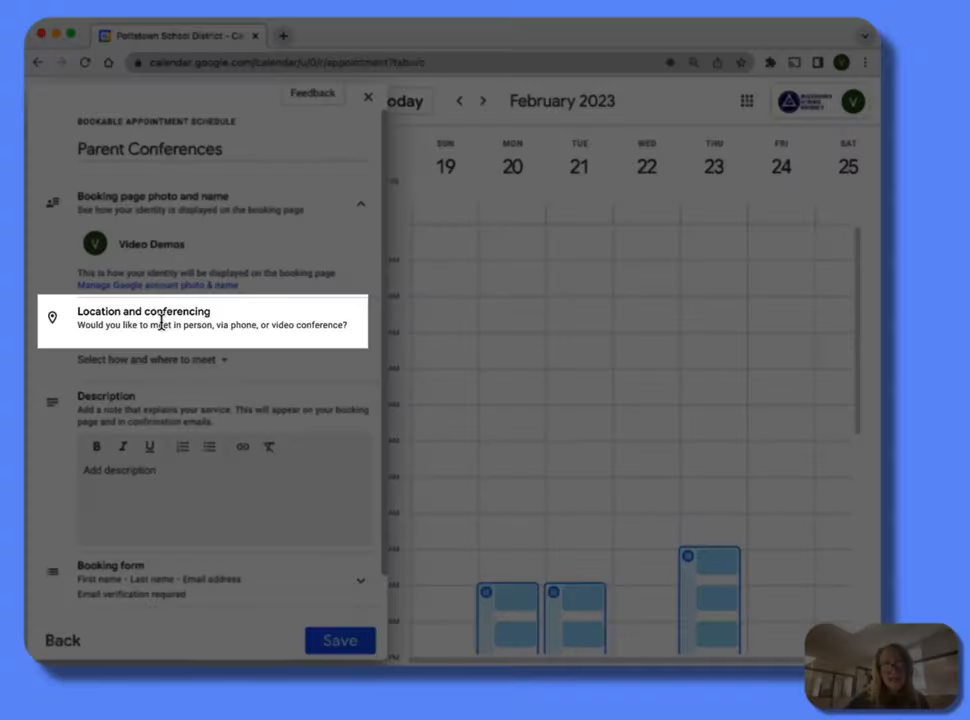
click(360, 204)
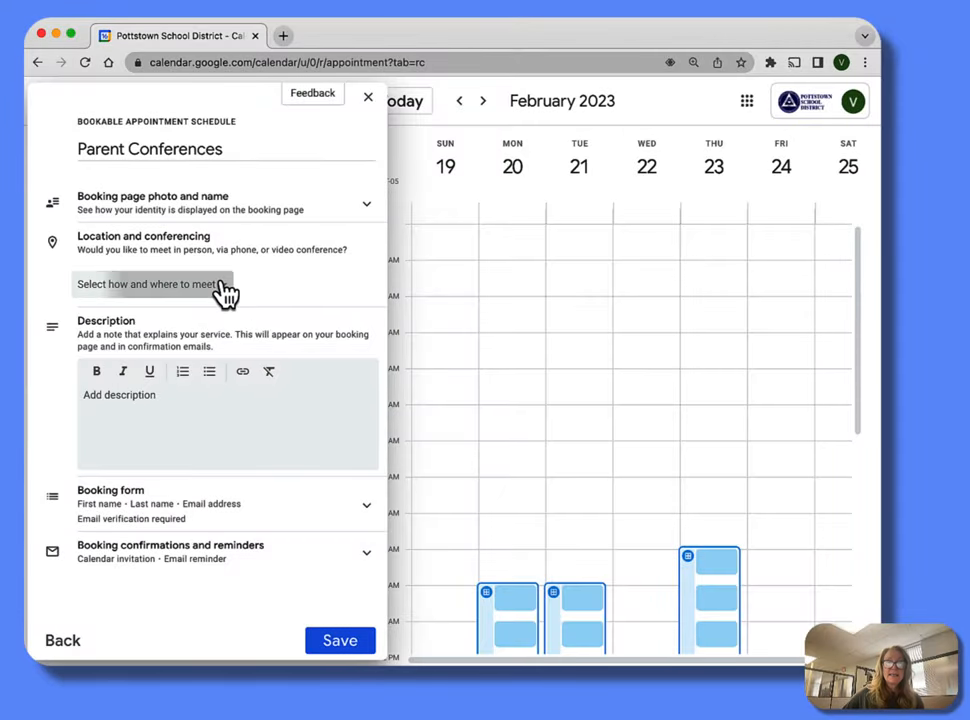
click(150, 284)
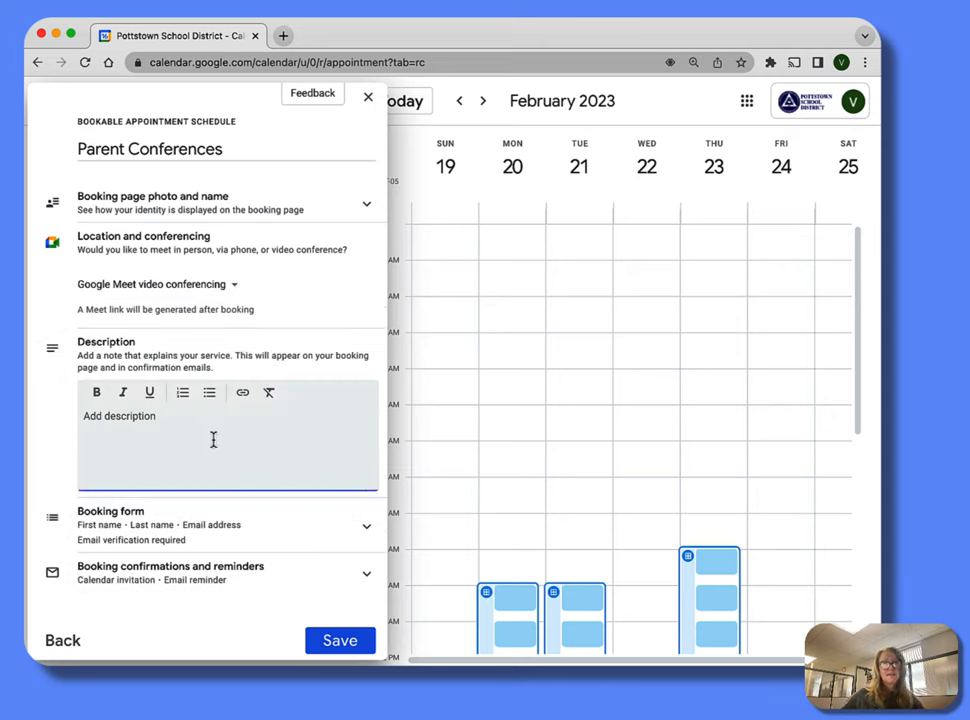
text(Talk about your child)
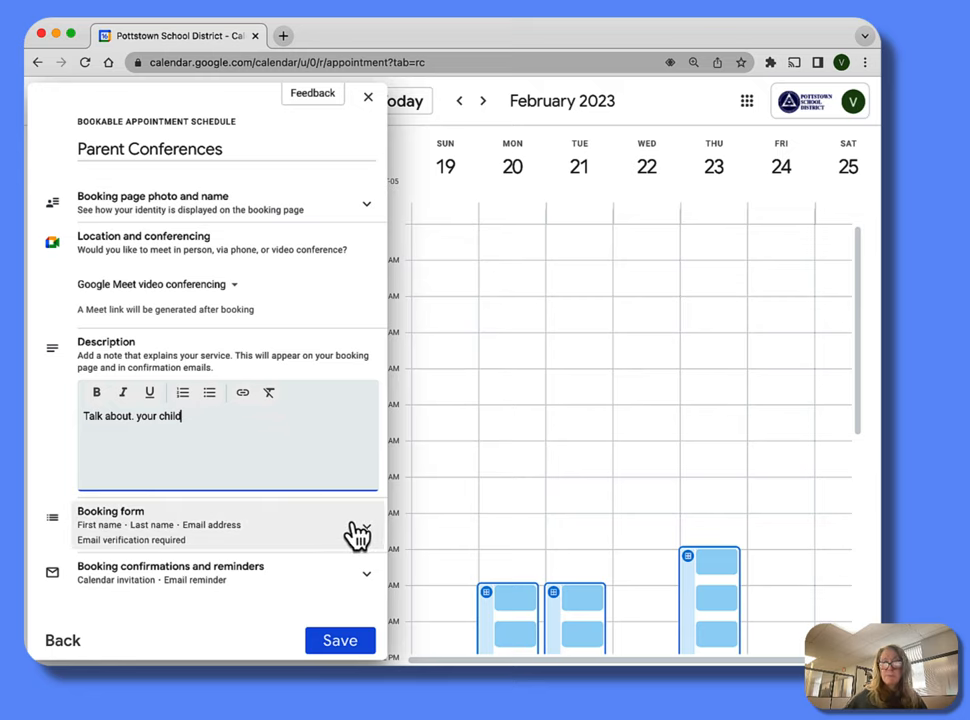
Step: Open the booking form and add a required phone number item
click(360, 517)
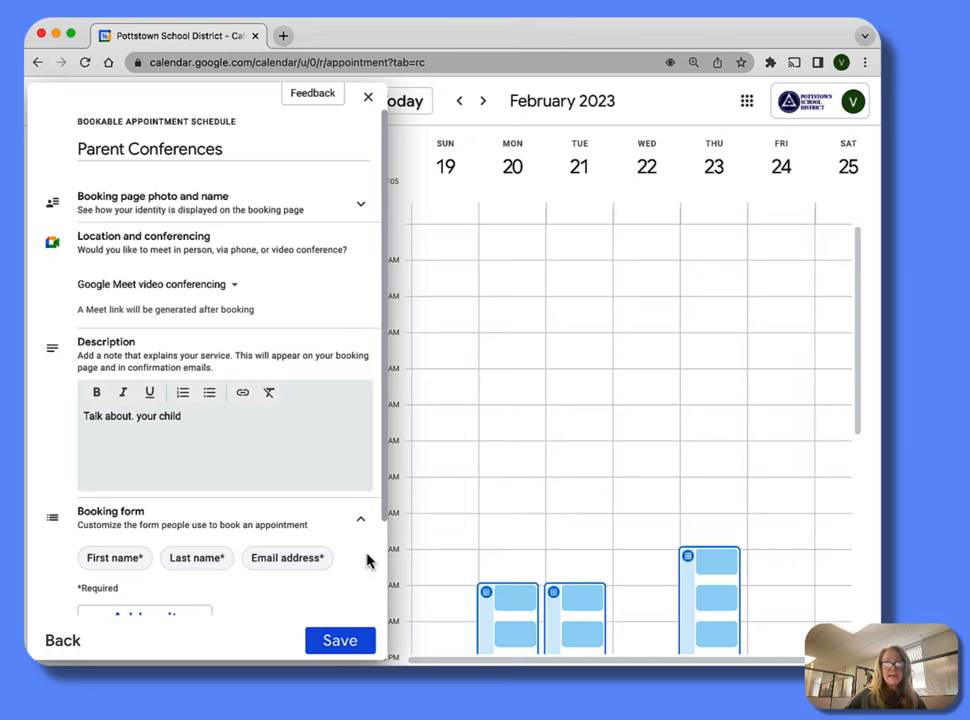
scroll(down, 3)
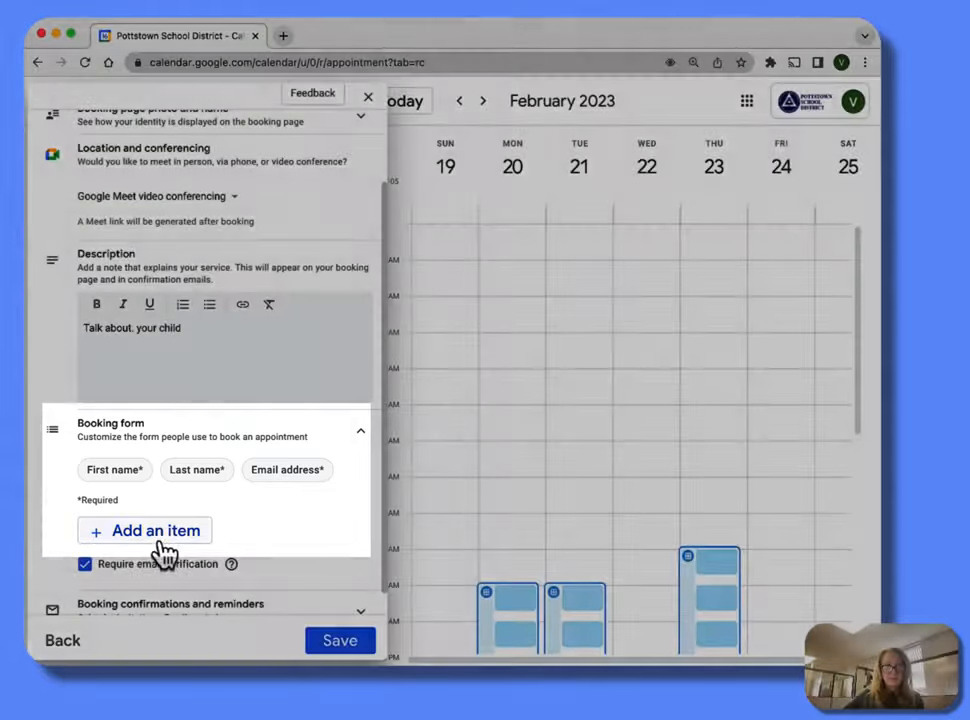
click(145, 530)
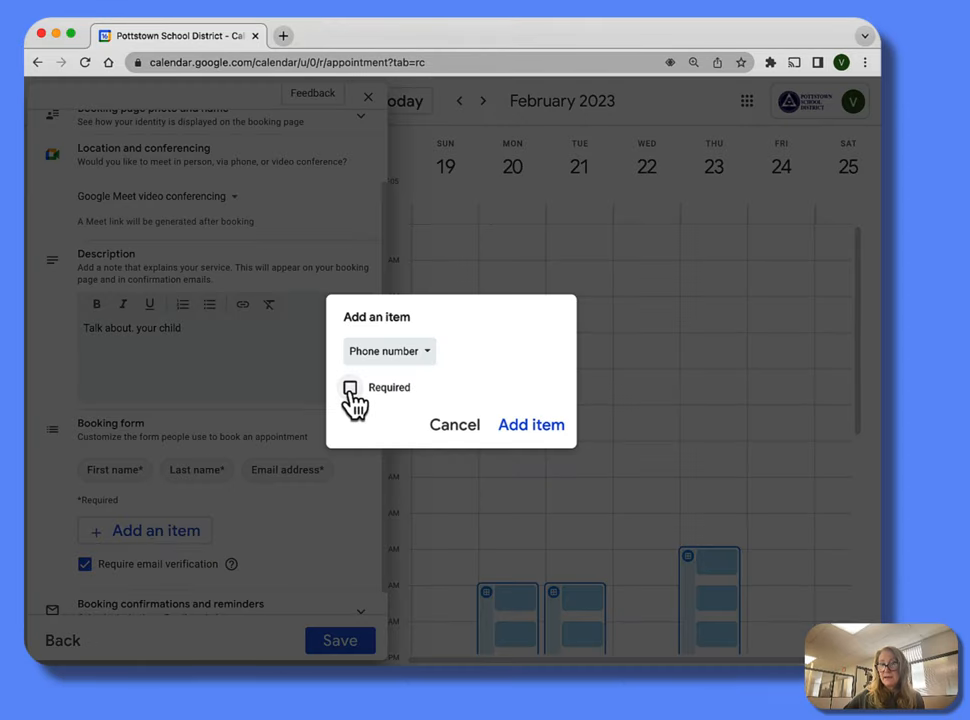
click(350, 387)
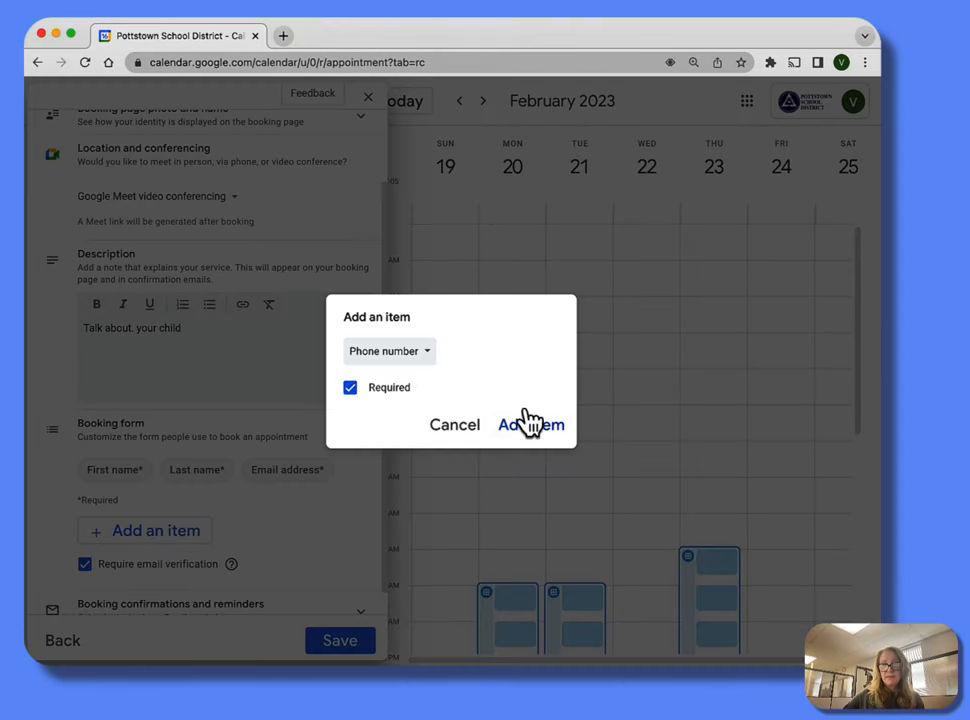
click(389, 351)
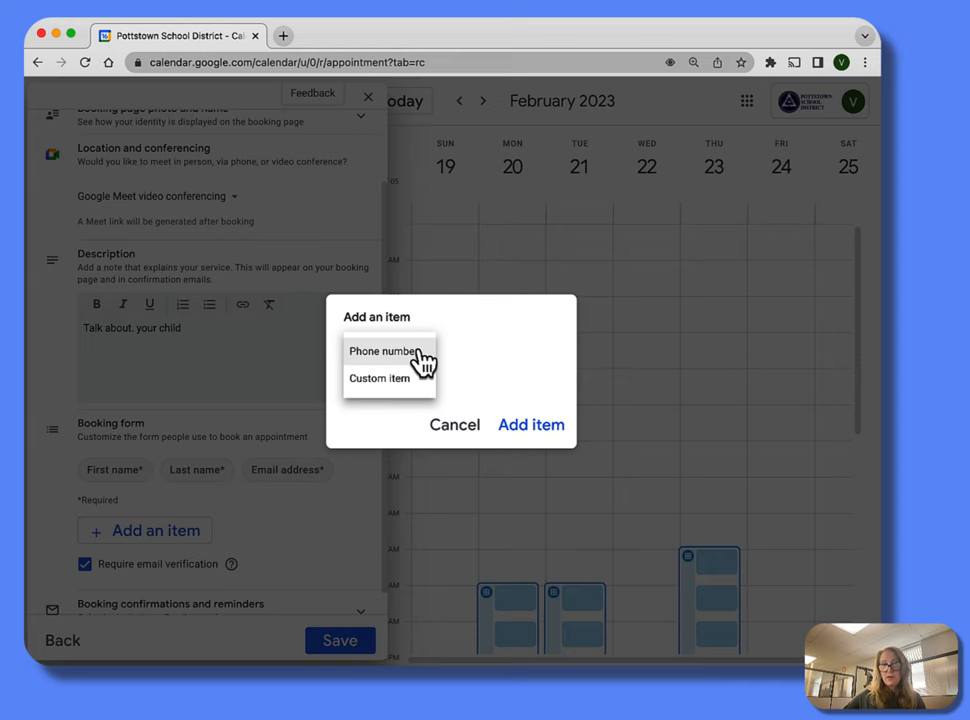
click(382, 351)
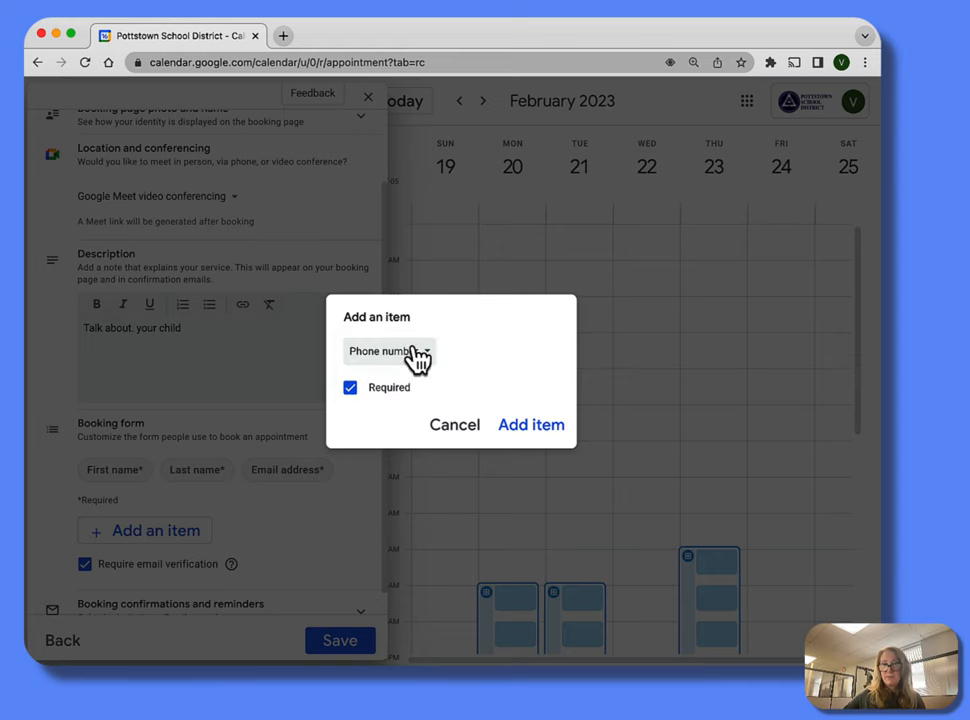
click(531, 424)
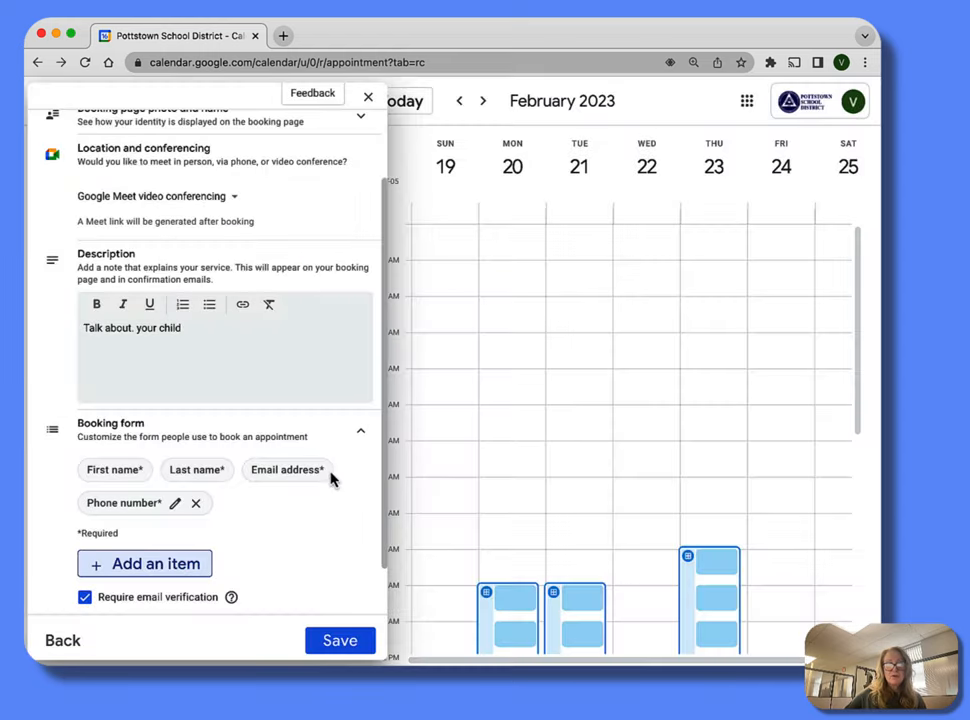
Step: Add a required custom 'Student's name' question
click(144, 563)
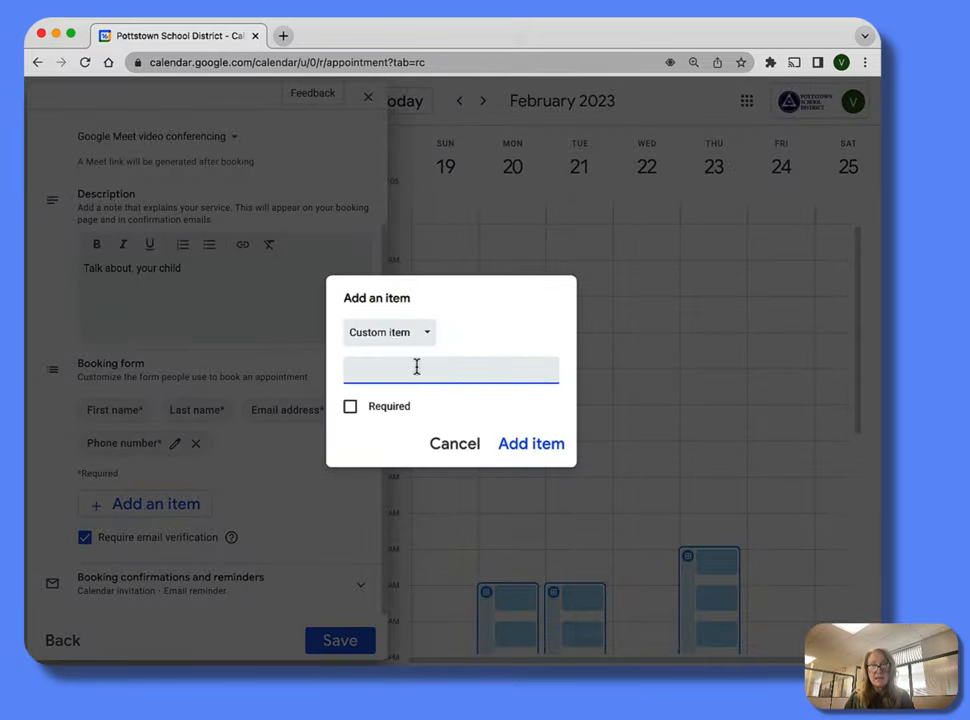
text(Student's)
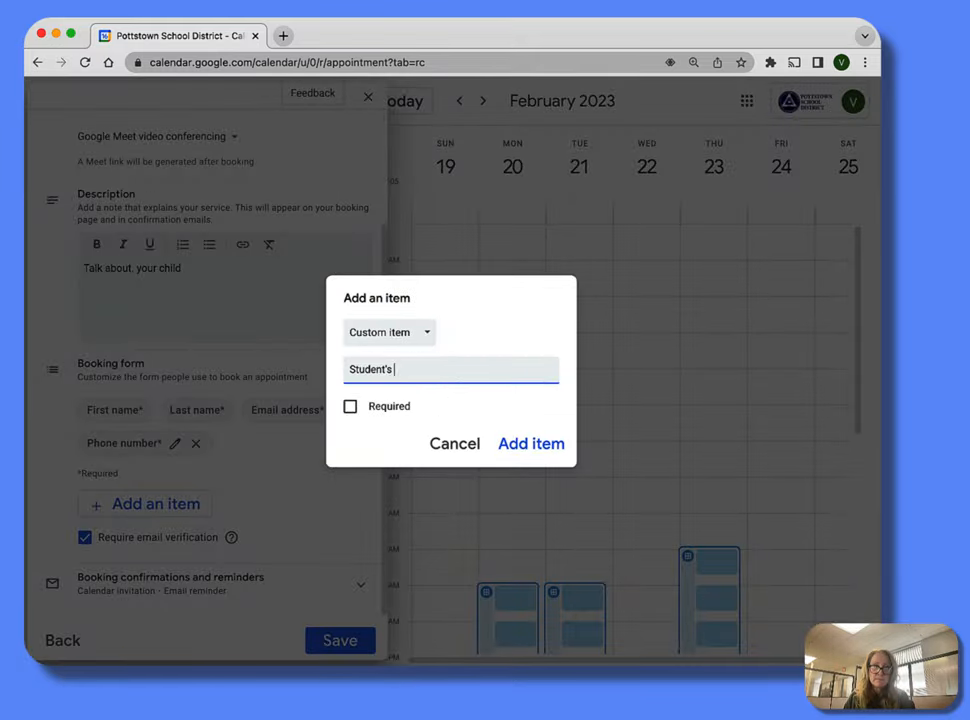
text(name)
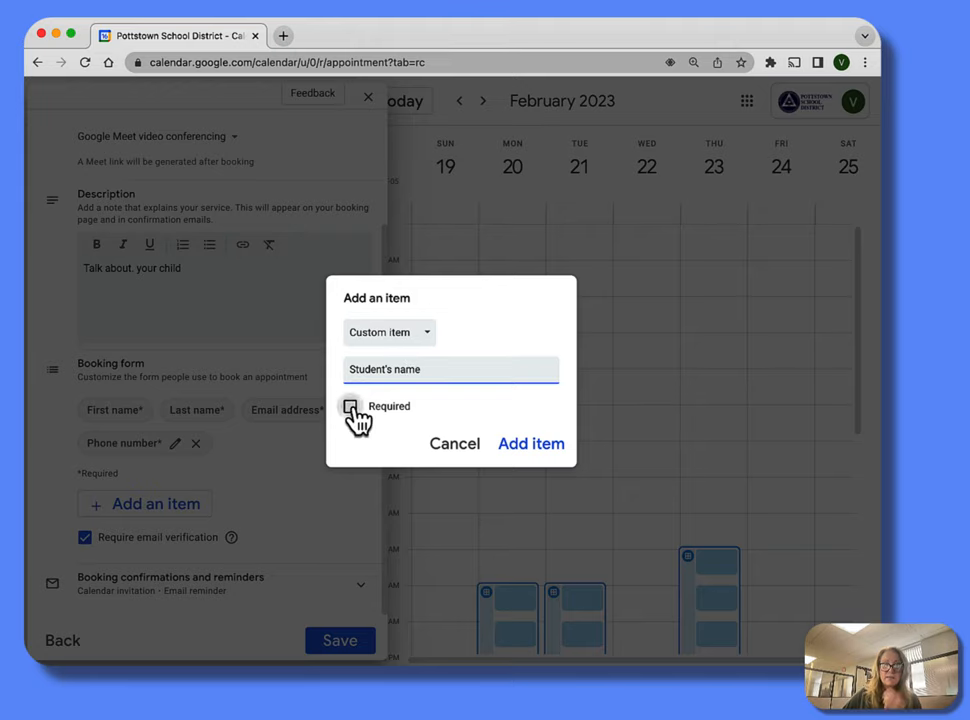
click(531, 443)
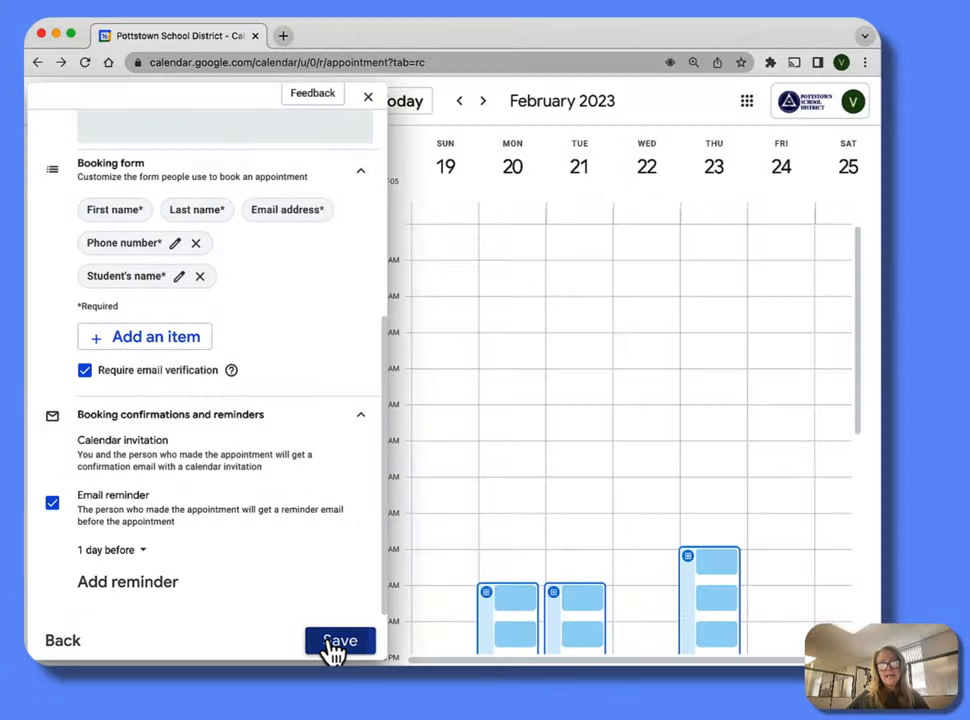
Step: Save the schedule, then open its public booking page from the popup
click(340, 640)
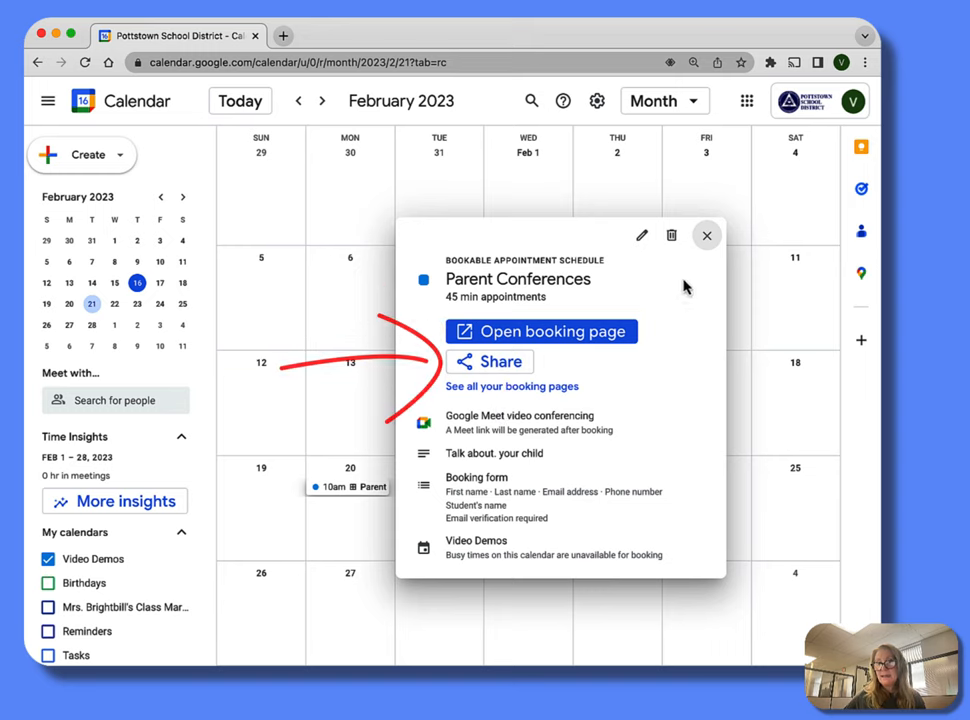
mouse_move(641, 235)
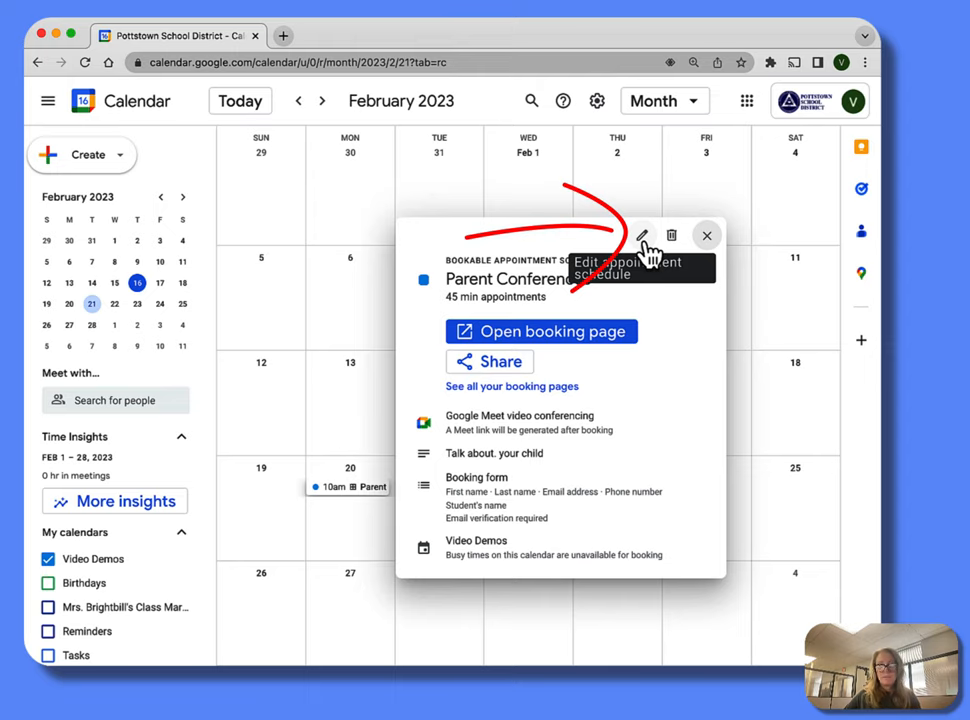
mouse_move(541, 331)
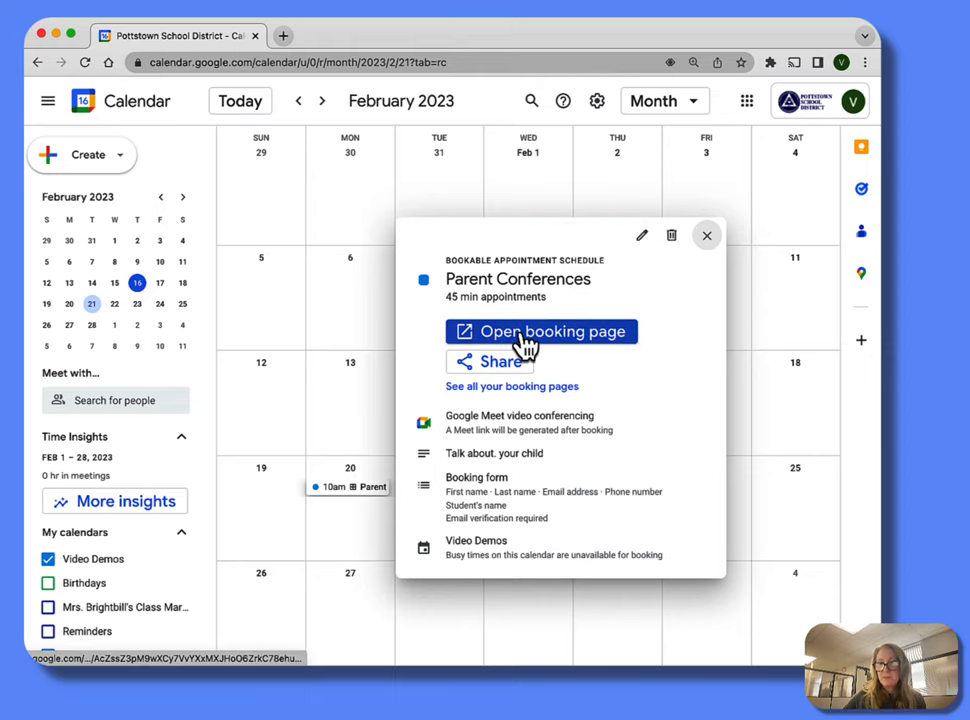
click(541, 331)
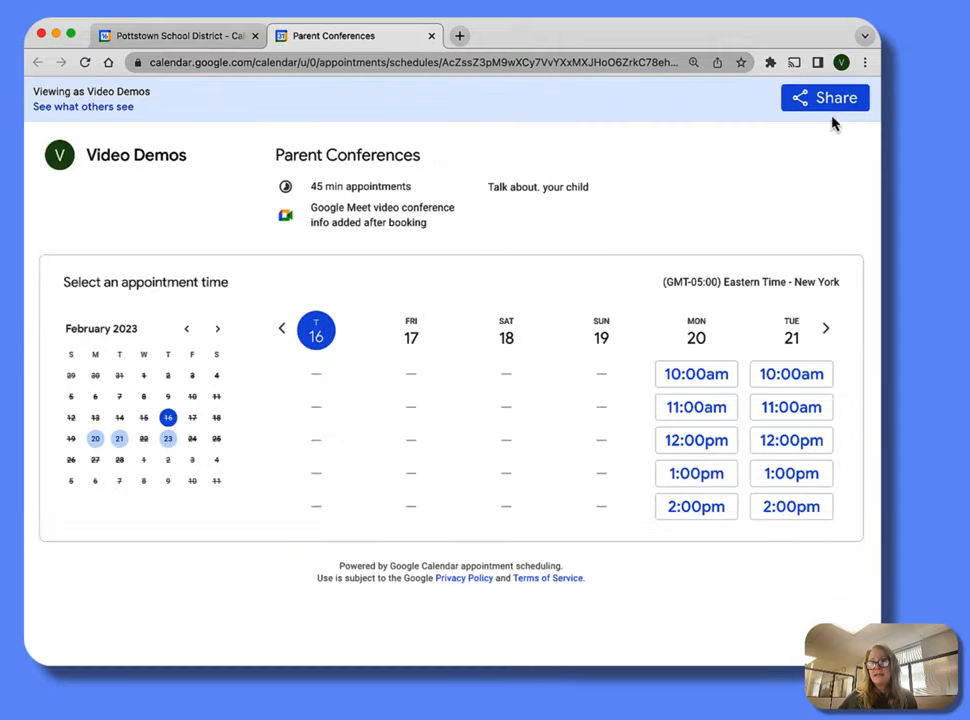
Step: Review the booking page's shareable link and website embed options, then start a blank browser tab
click(824, 97)
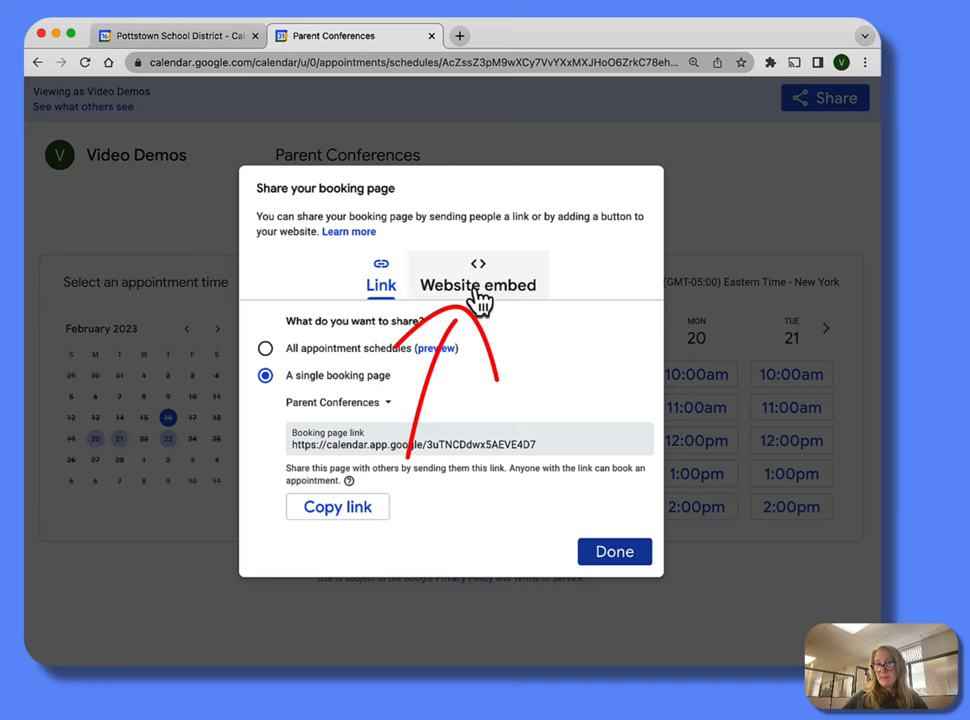
click(477, 275)
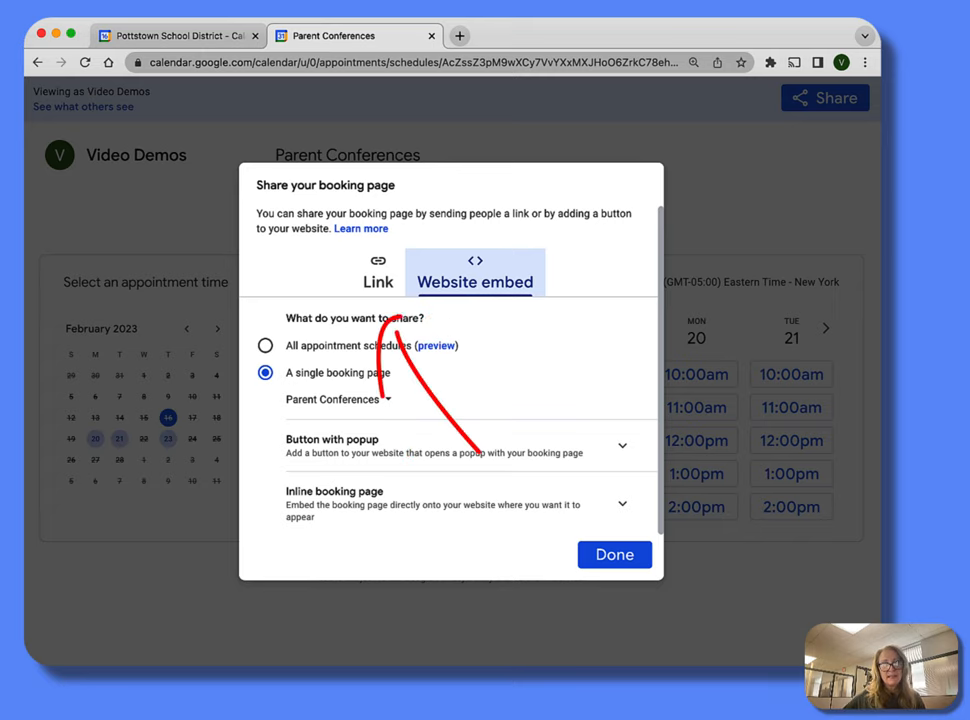
click(378, 272)
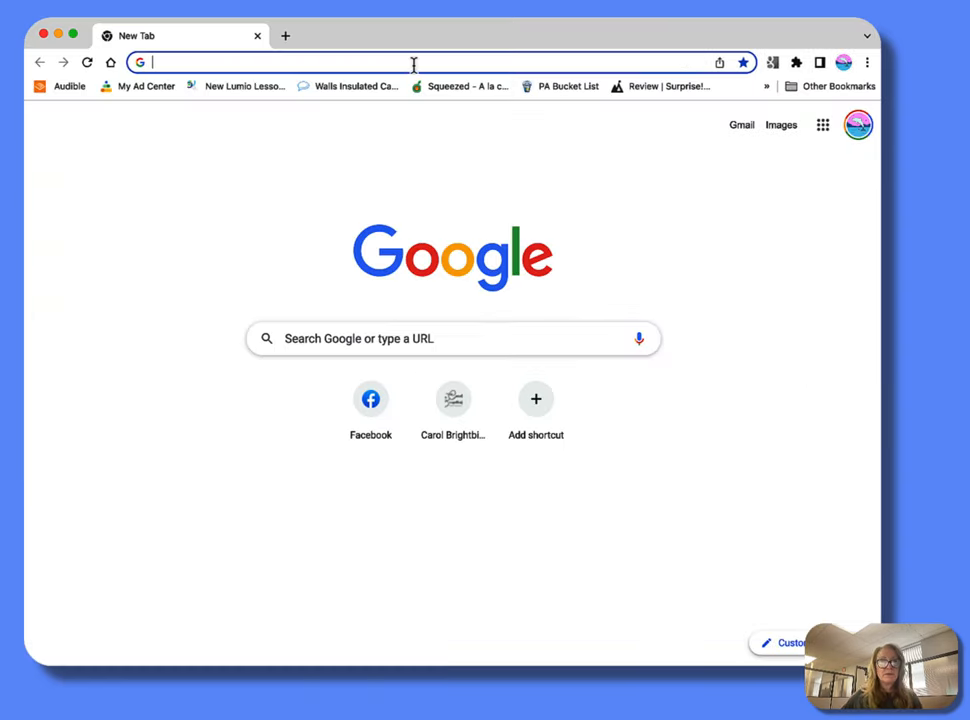
Step: Load the booking link calendar.app.google/3uTNCDdwx5AEVE4D7 and choose the 1:00pm slot on Monday the 20th
text(https://calendar.app.google/3uTNCDdwx5AEVE4D7)
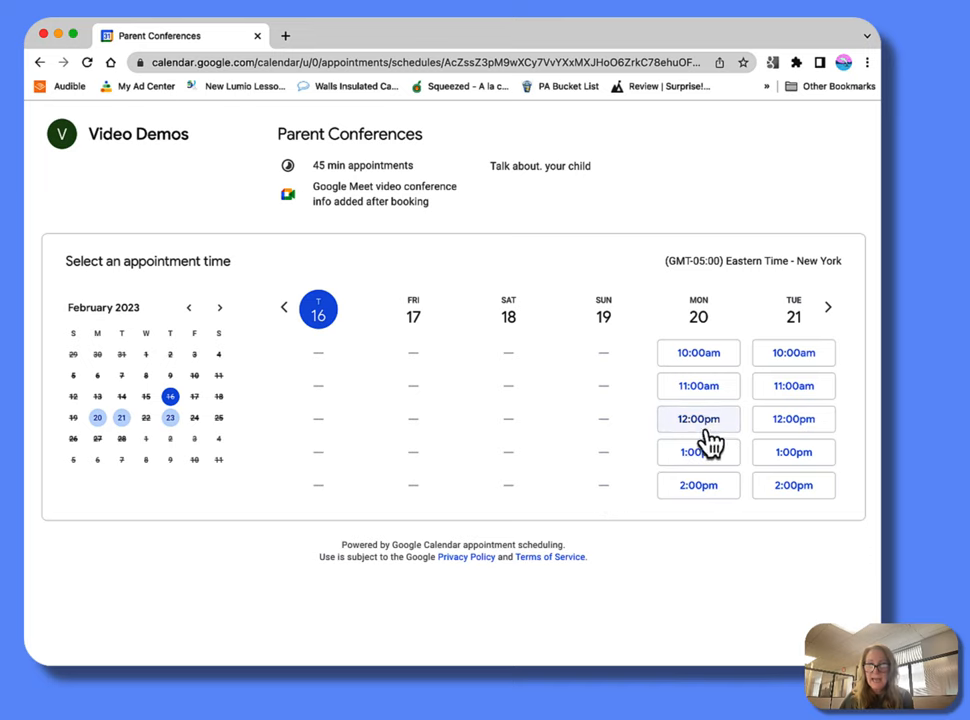
click(698, 452)
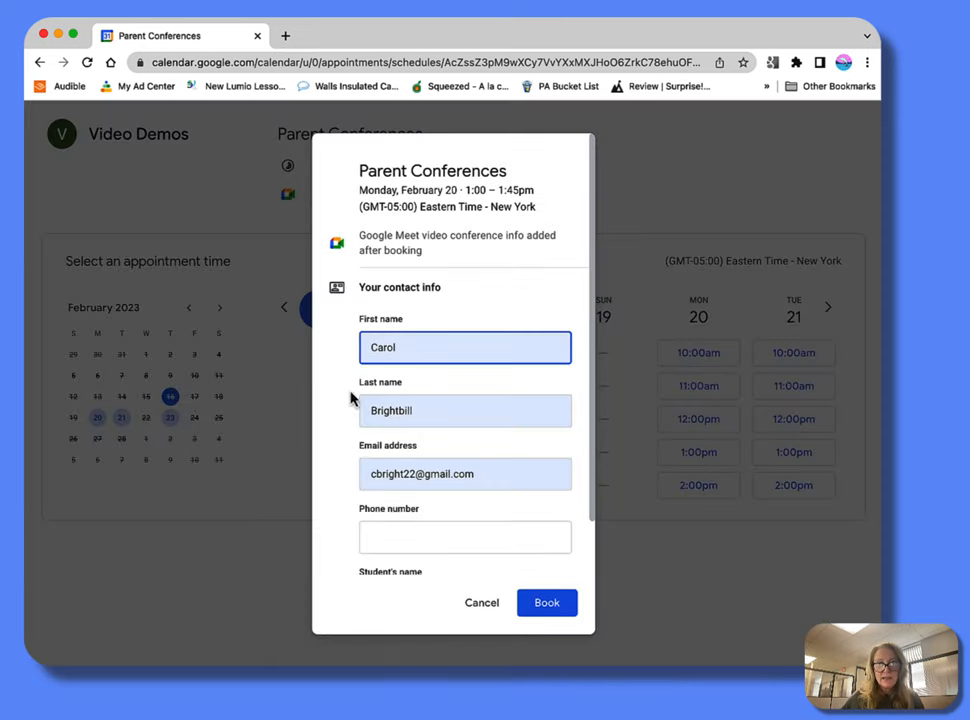
scroll(down, 3)
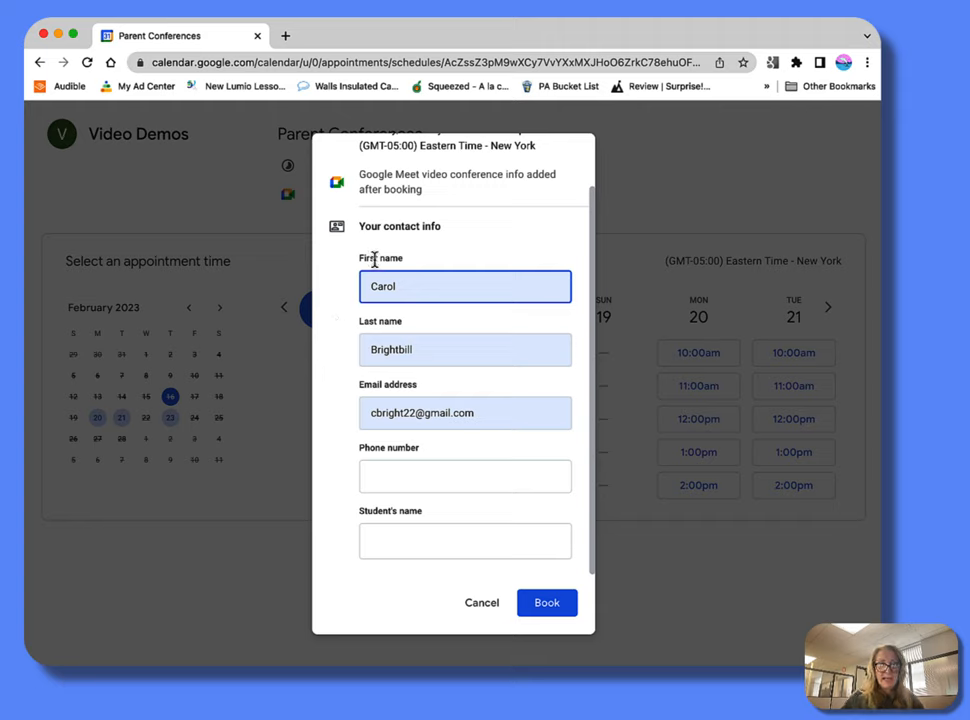
mouse_move(520, 401)
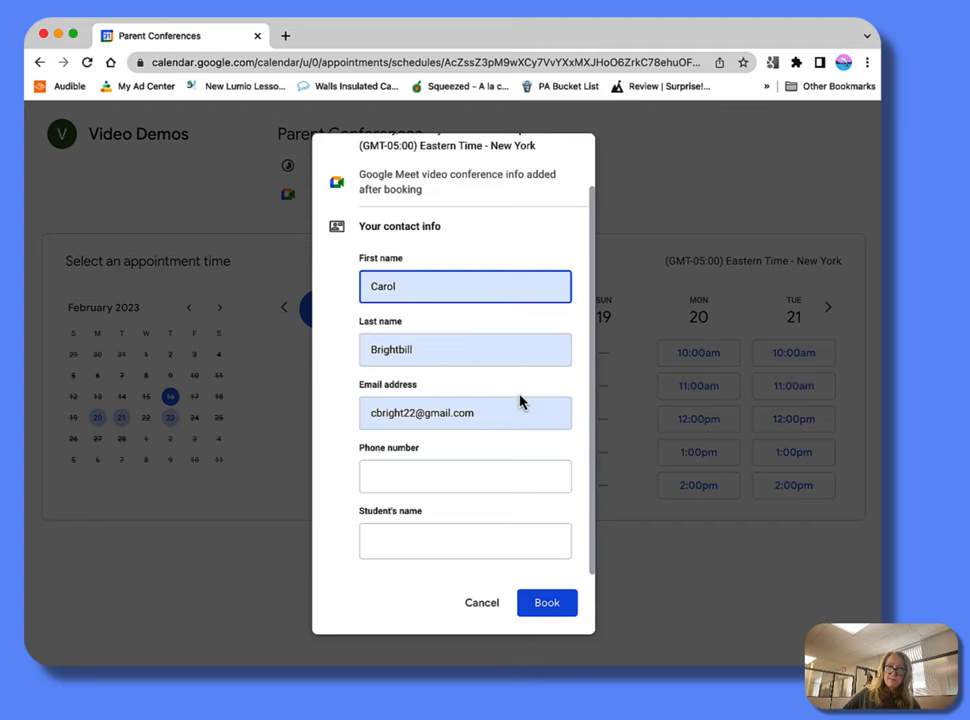
Step: Fill in the saved phone number and student name 'Carol', then book and dismiss the confirmation
click(465, 476)
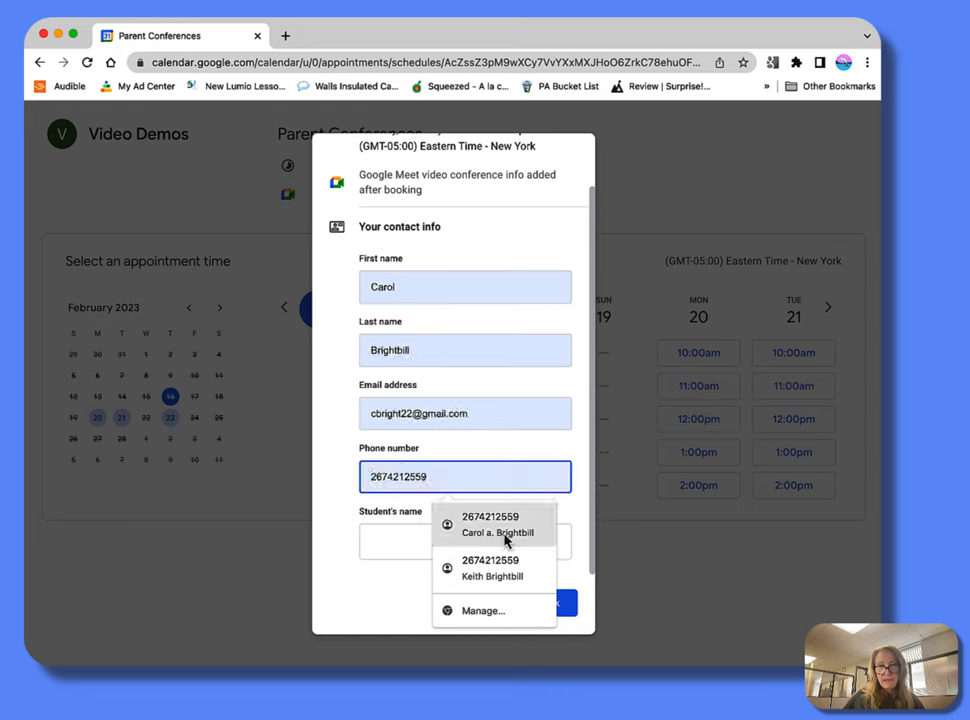
click(465, 541)
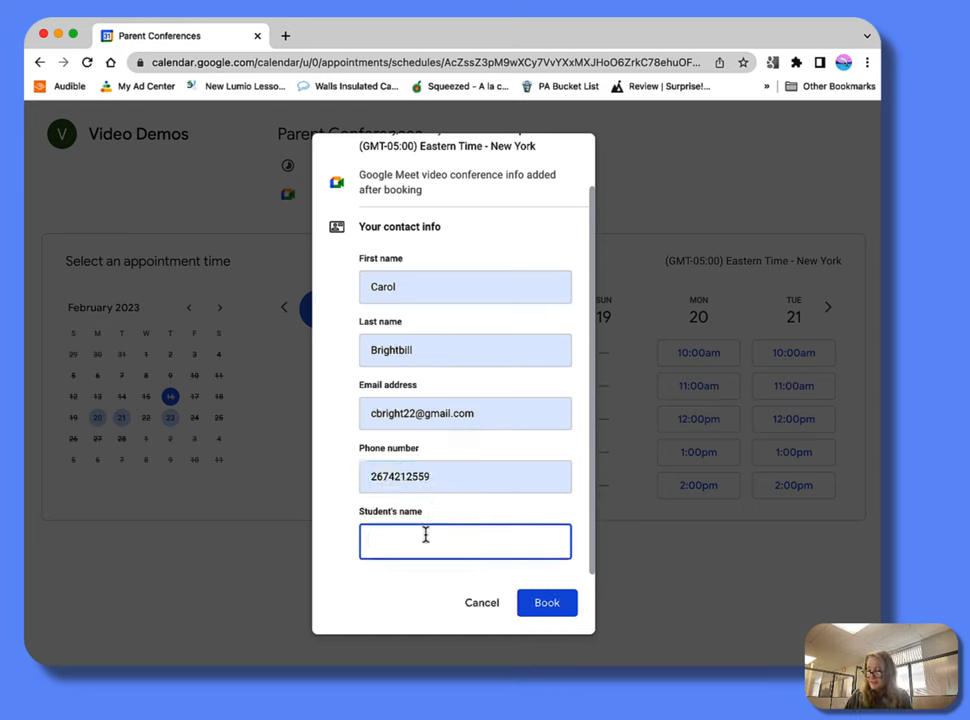
text(Carol)
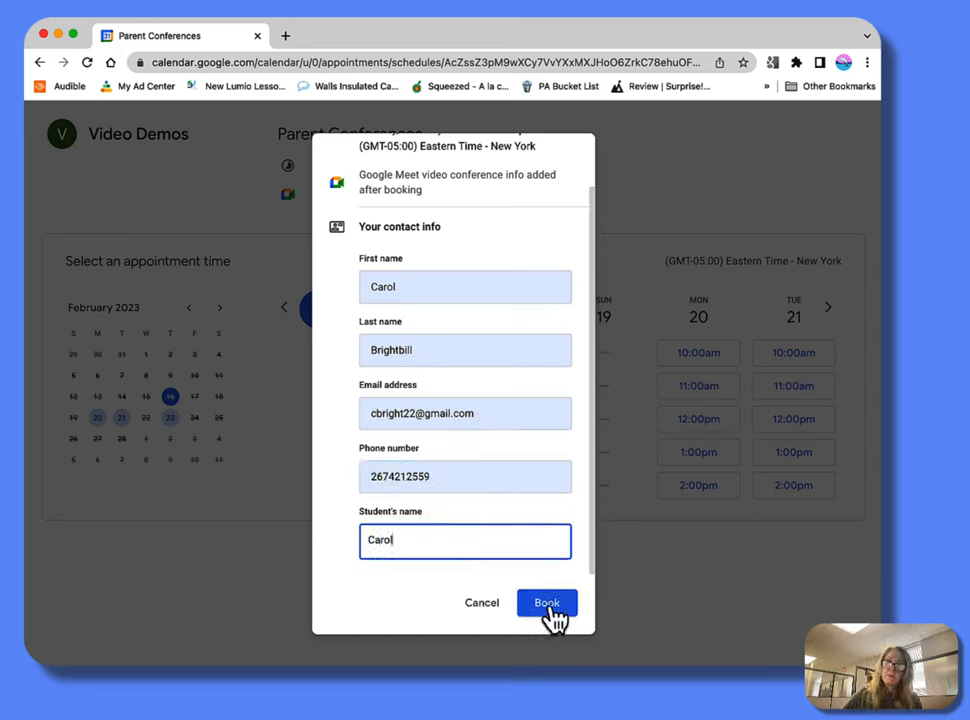
click(547, 602)
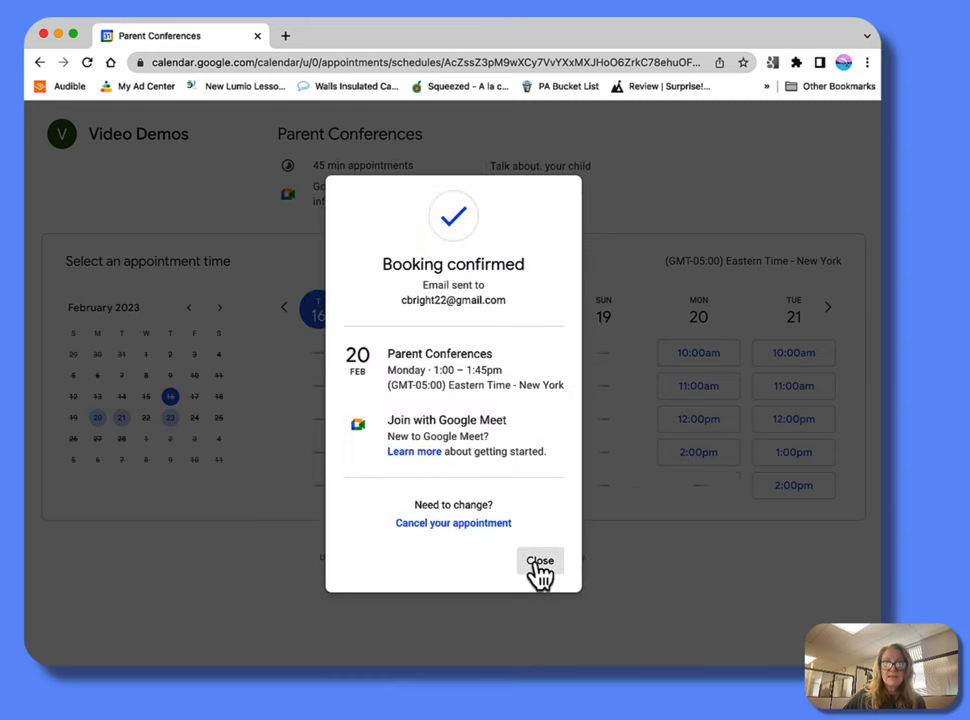
click(540, 560)
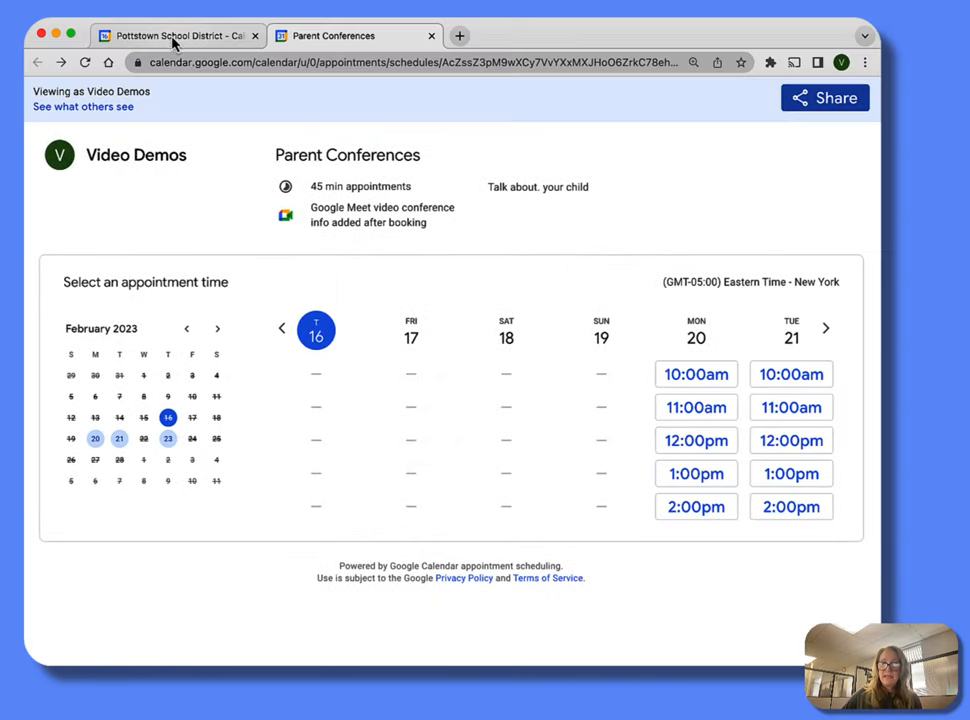
Step: Inspect the Feb 20 1pm Parent Conferences event's Meet link, booker details and student name
click(175, 35)
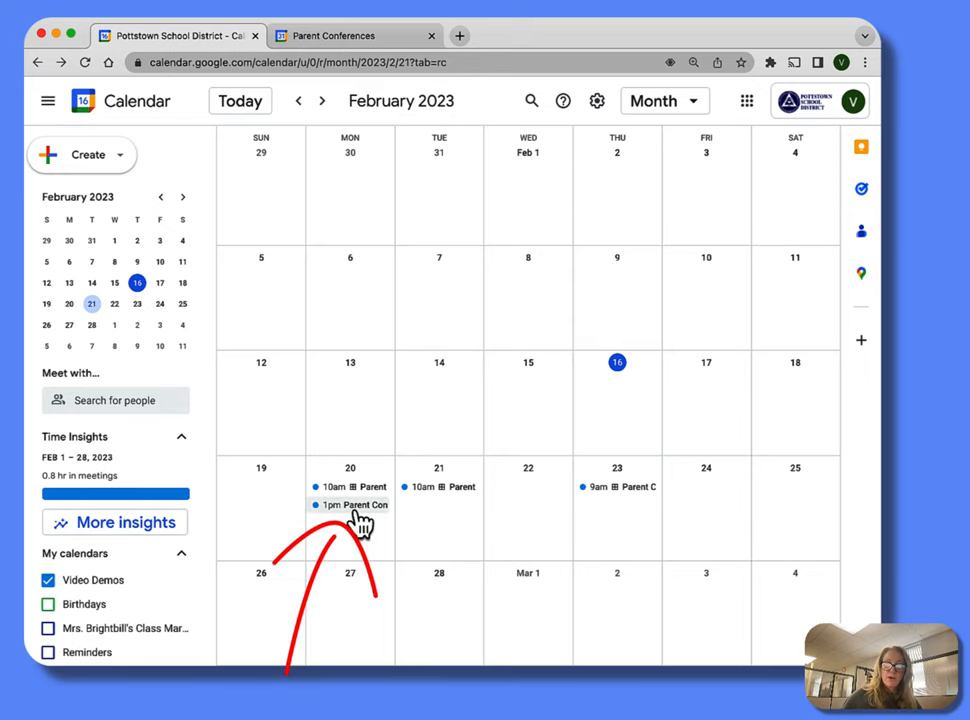
click(350, 504)
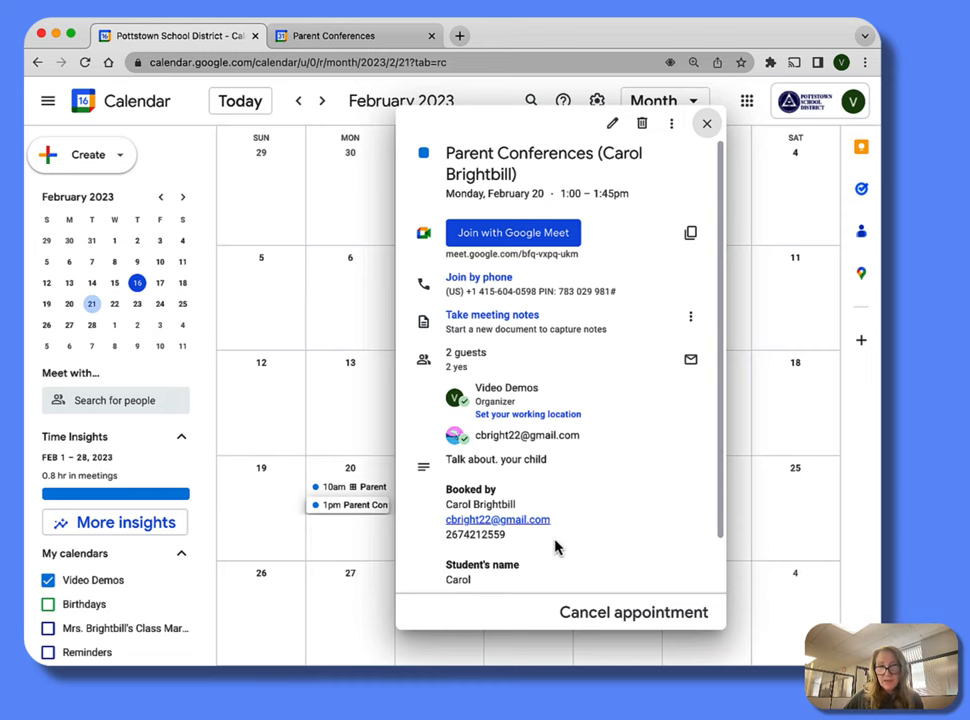
scroll(down, 3)
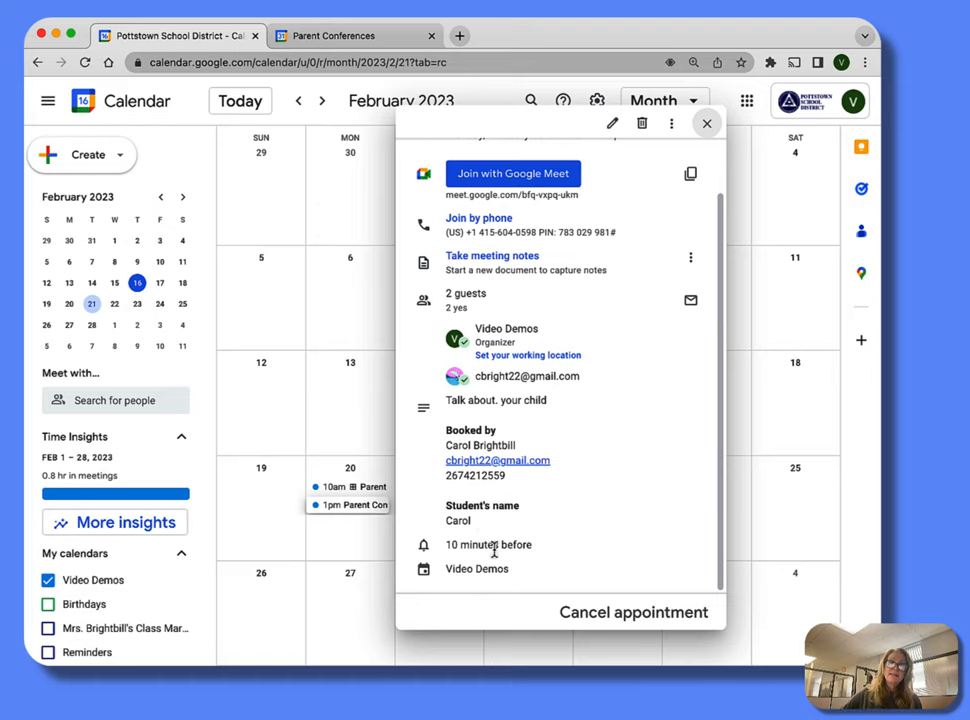
click(707, 123)
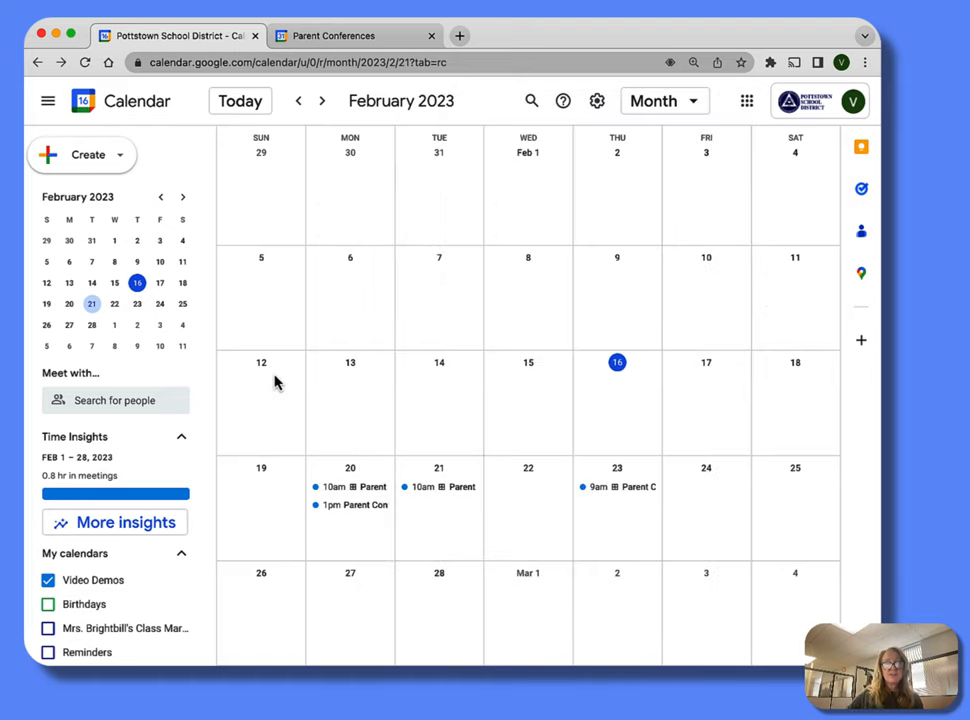